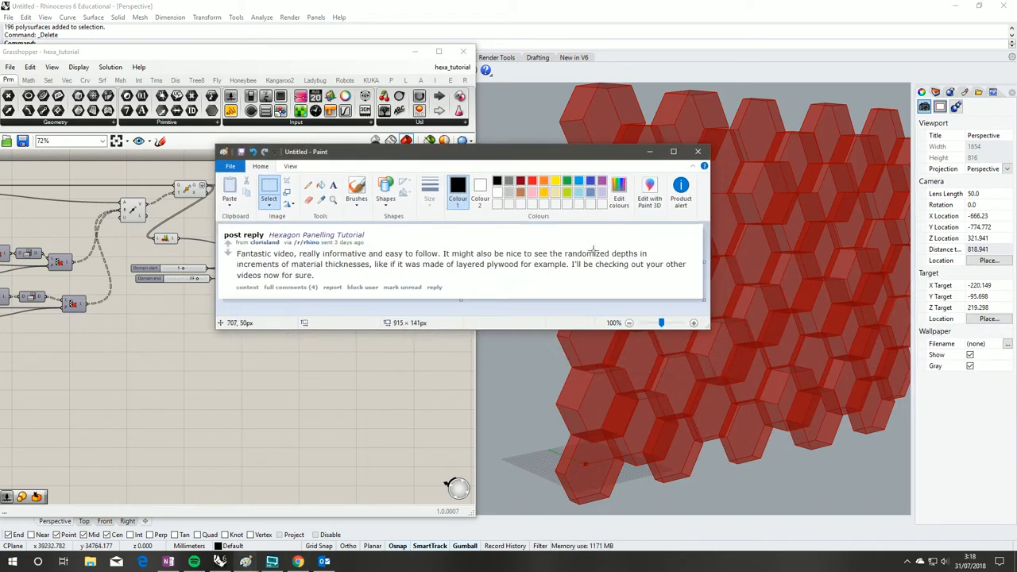
{"action": "mouse_move", "coordinate": [246, 276]}
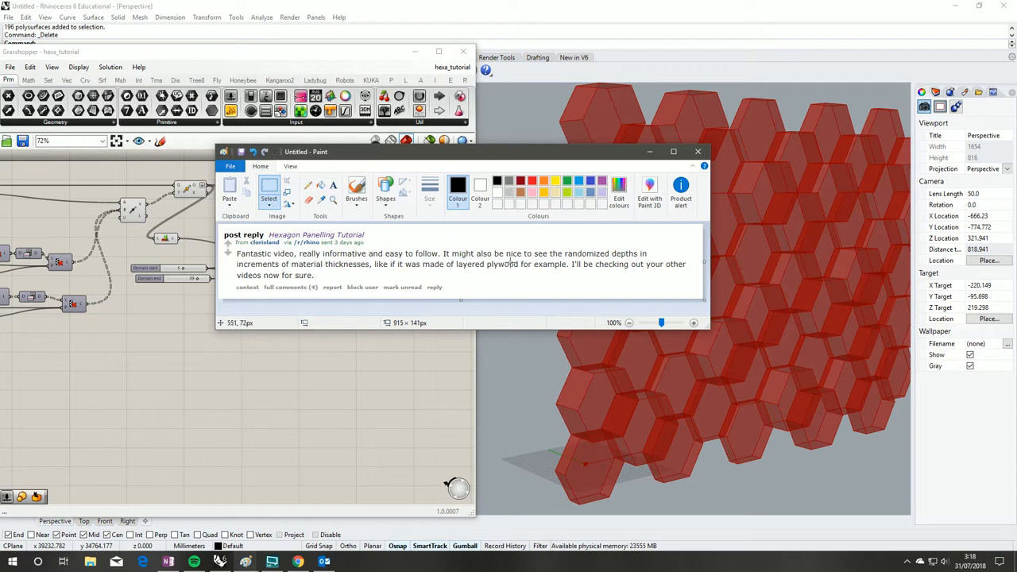
{"action": "mouse_move", "coordinate": [651, 241]}
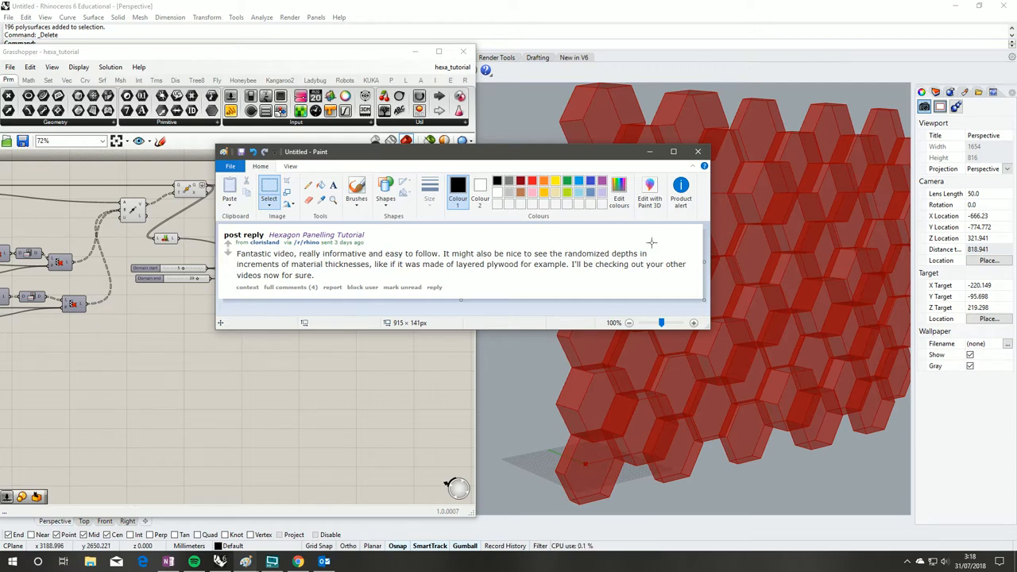
{"action": "mouse_move", "coordinate": [416, 273]}
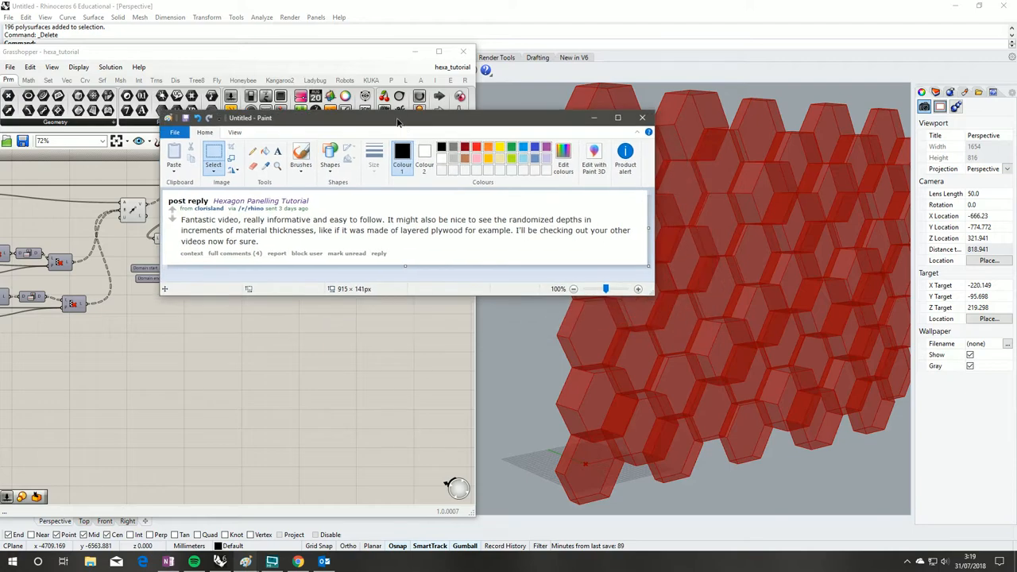
- Move the comment window aside and place a Value List component on the canvas
{"action": "left_click_drag", "start_coordinate": [397, 118], "coordinate": [586, 188]}
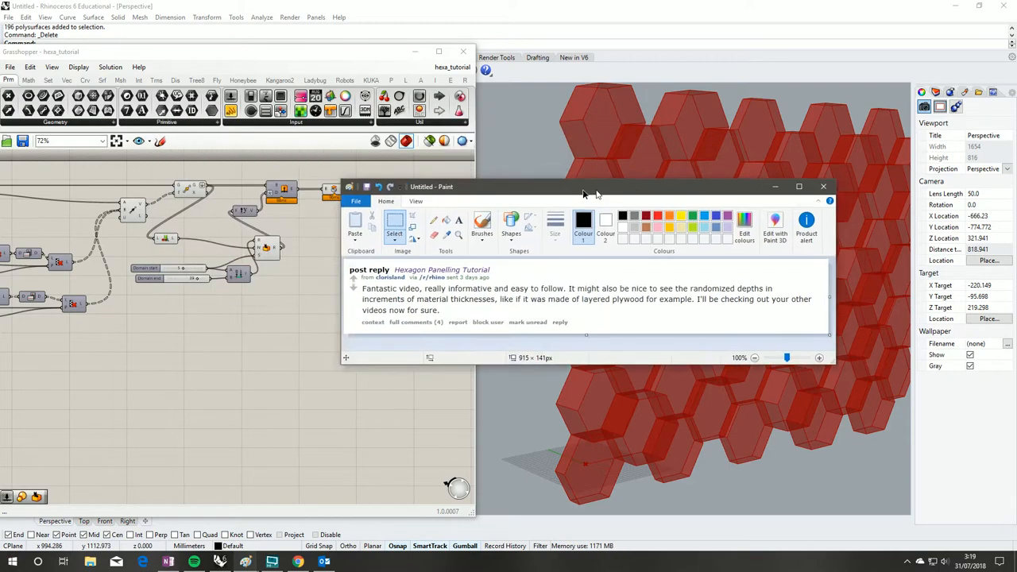
{"action": "left_click_drag", "start_coordinate": [588, 187], "coordinate": [437, 154]}
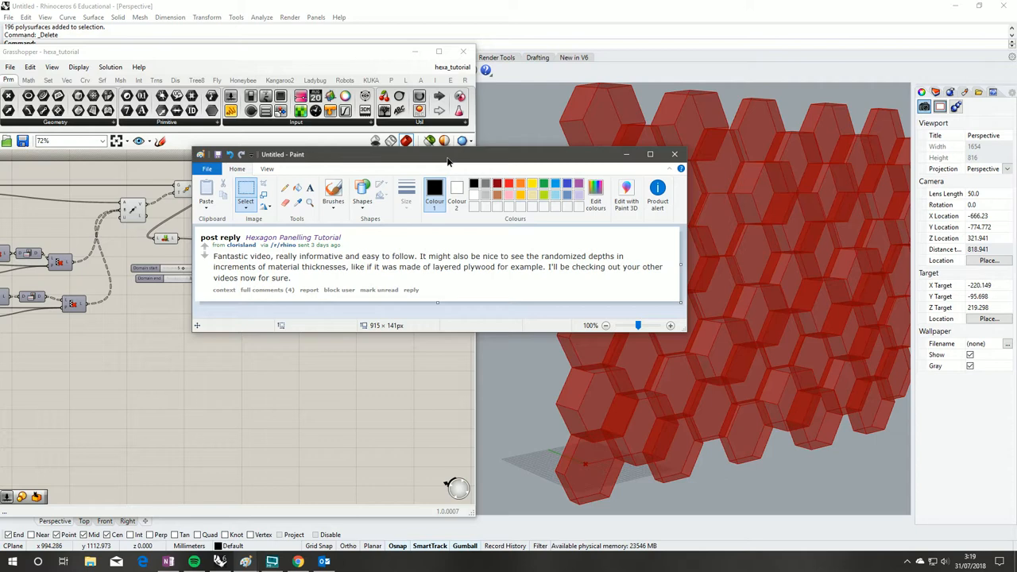
{"action": "left_click", "coordinate": [674, 153]}
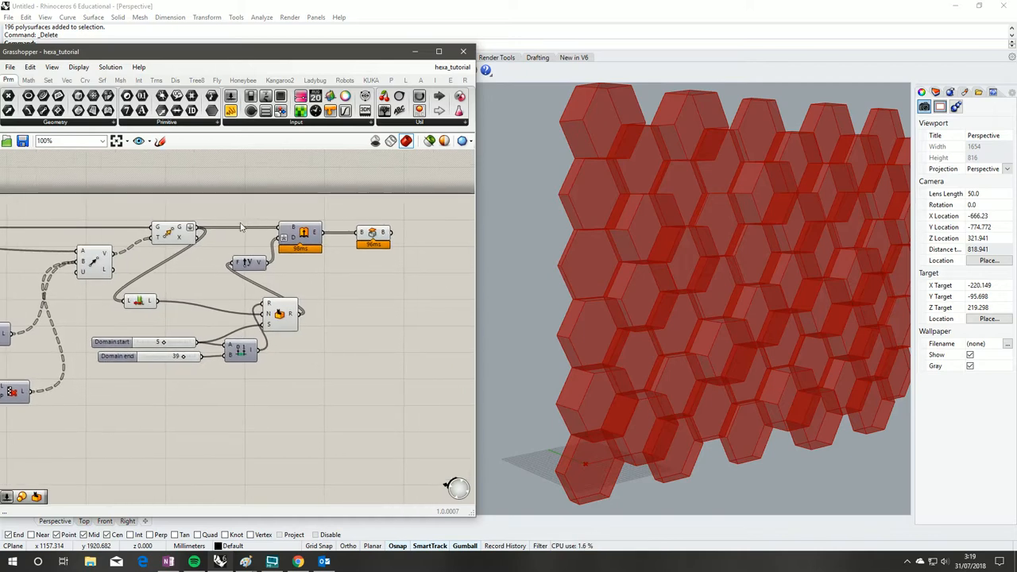
{"action": "mouse_move", "coordinate": [547, 254]}
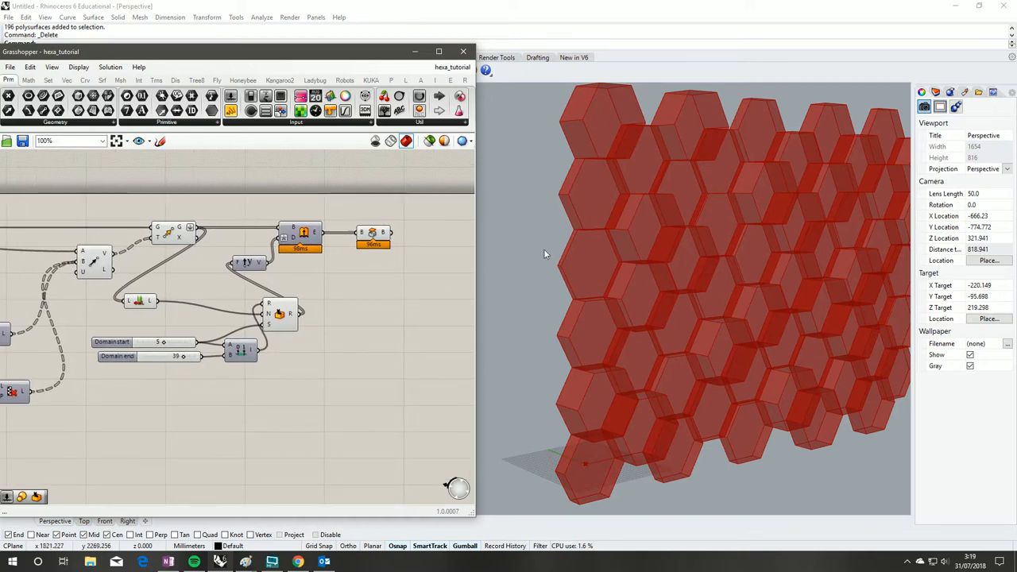
{"action": "mouse_move", "coordinate": [562, 264]}
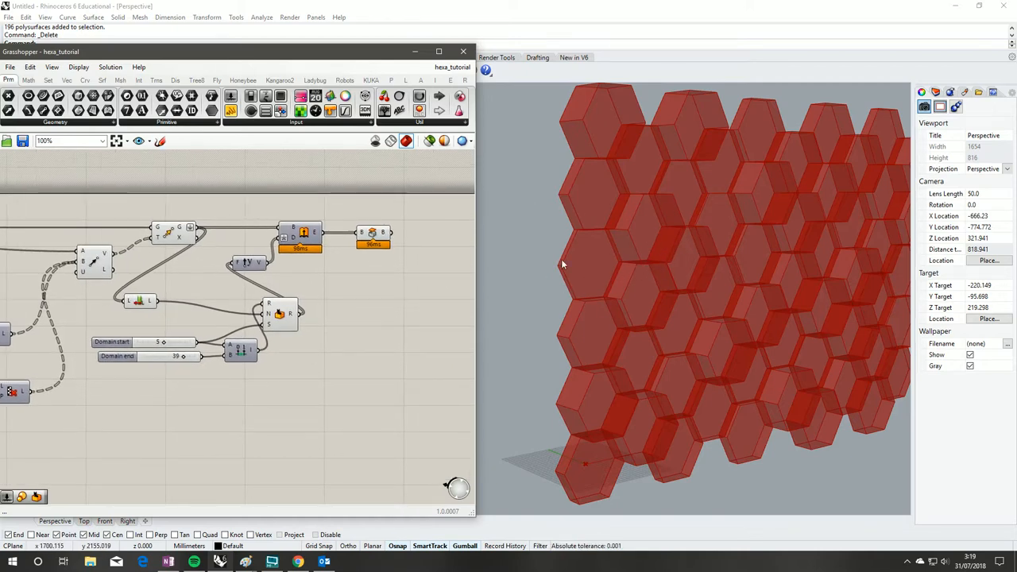
{"action": "mouse_move", "coordinate": [597, 407]}
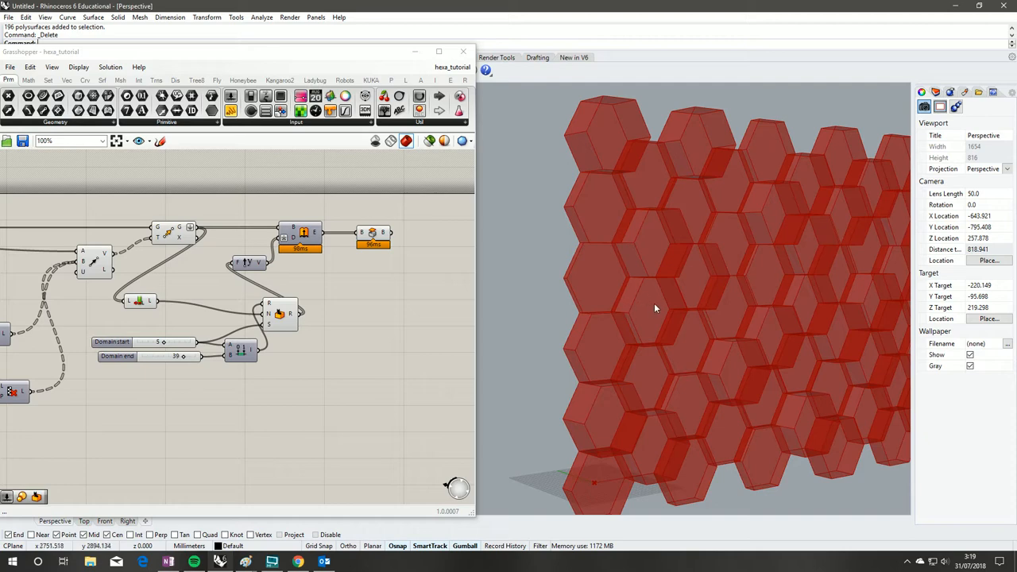
{"action": "mouse_move", "coordinate": [686, 254]}
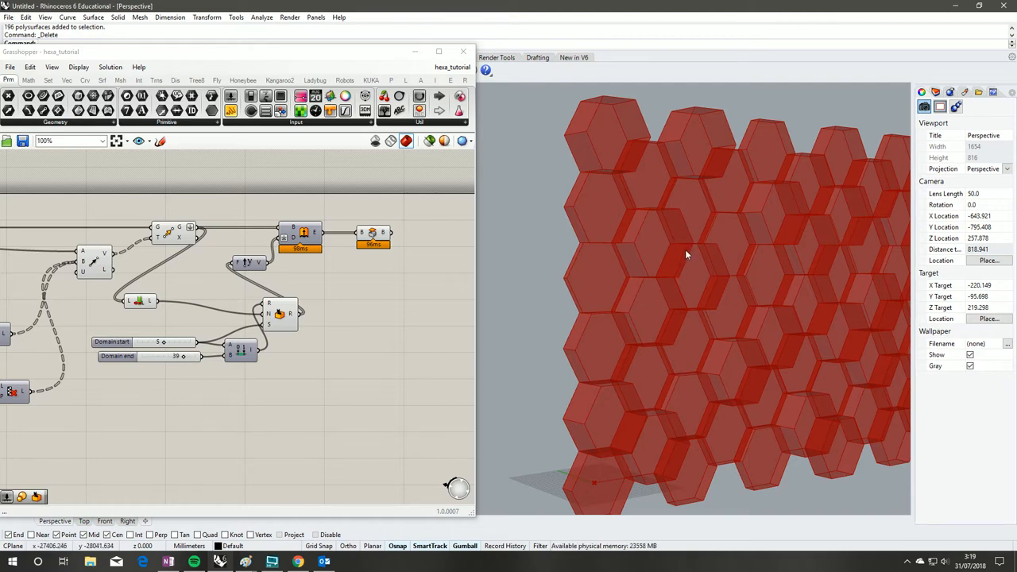
{"action": "mouse_move", "coordinate": [731, 245]}
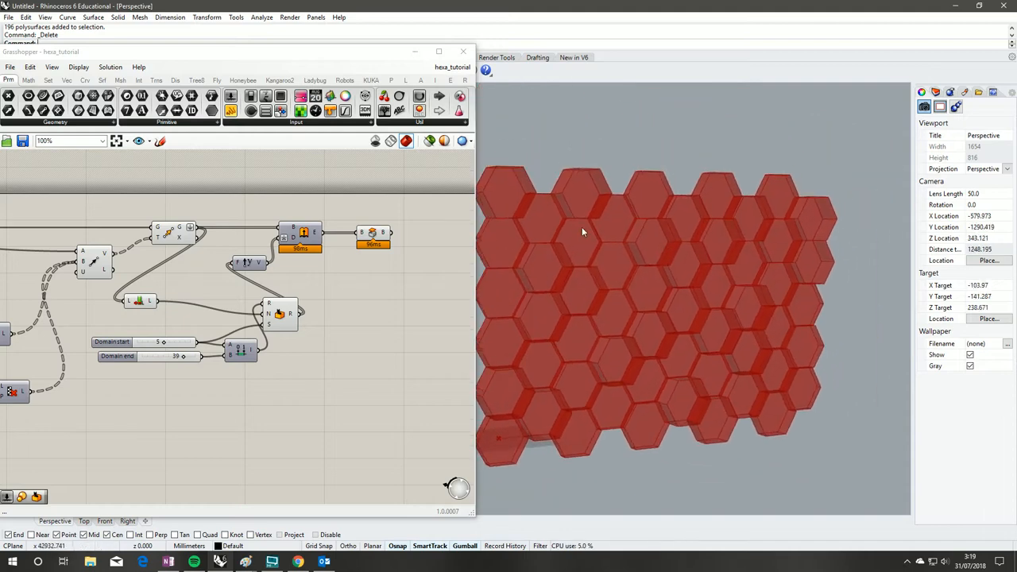
{"action": "mouse_move", "coordinate": [389, 236]}
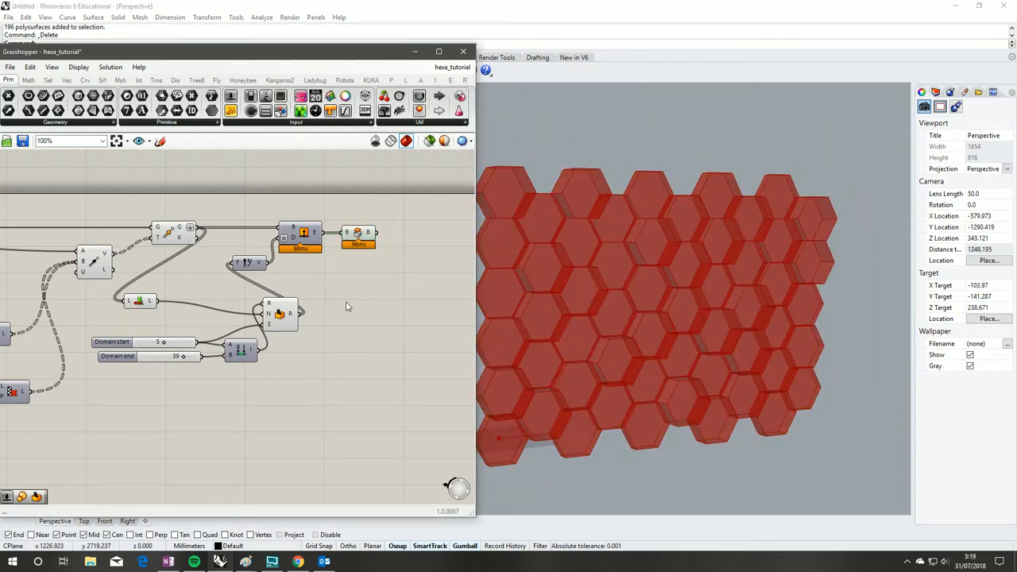
{"action": "left_click", "coordinate": [295, 120]}
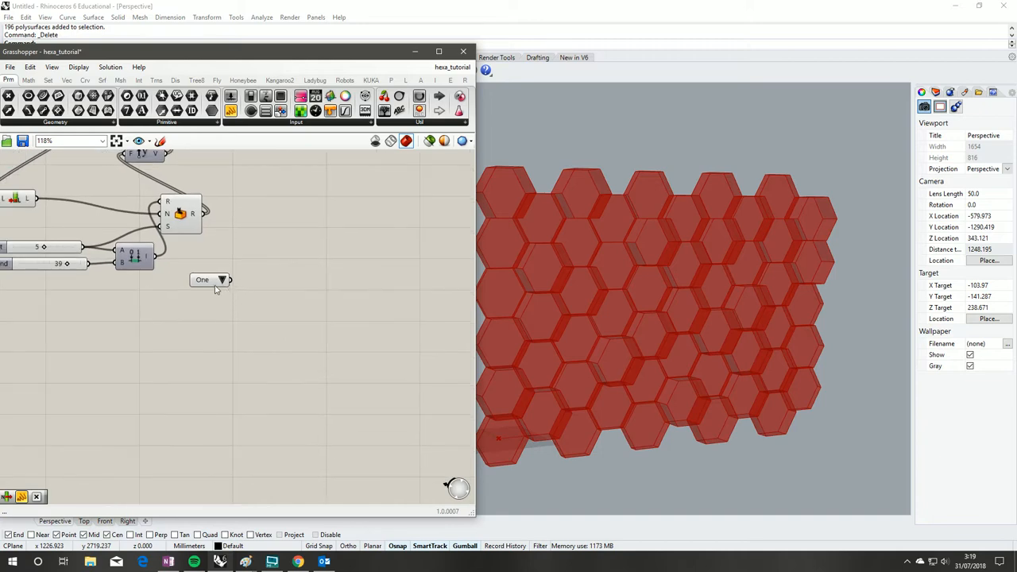
- Edit the value list contents to plywood thicknesses 7, 9, 17 and 25
{"action": "double_click", "coordinate": [202, 280]}
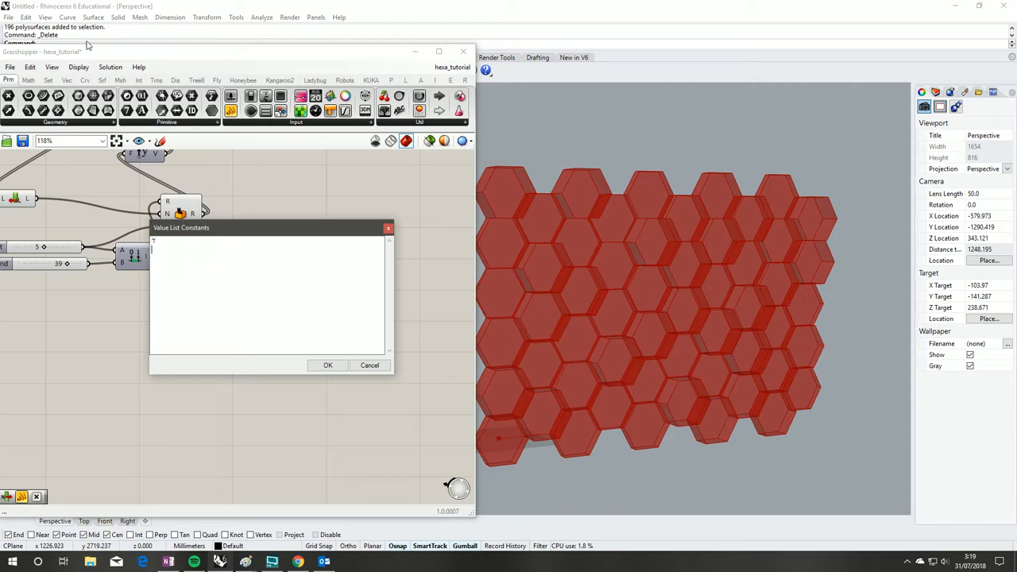
{"action": "type", "text": "9"}
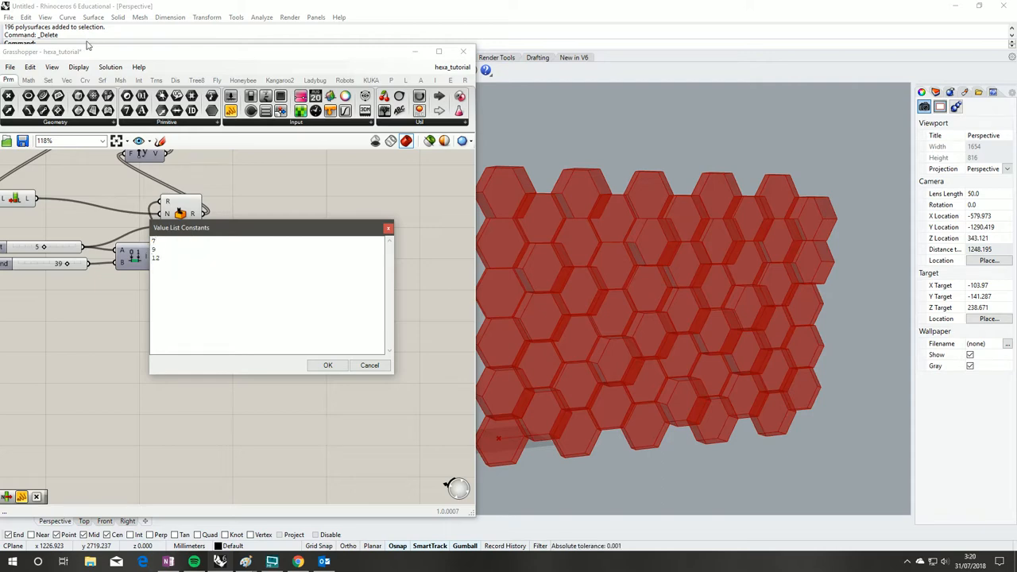
{"action": "type", "text": "17"}
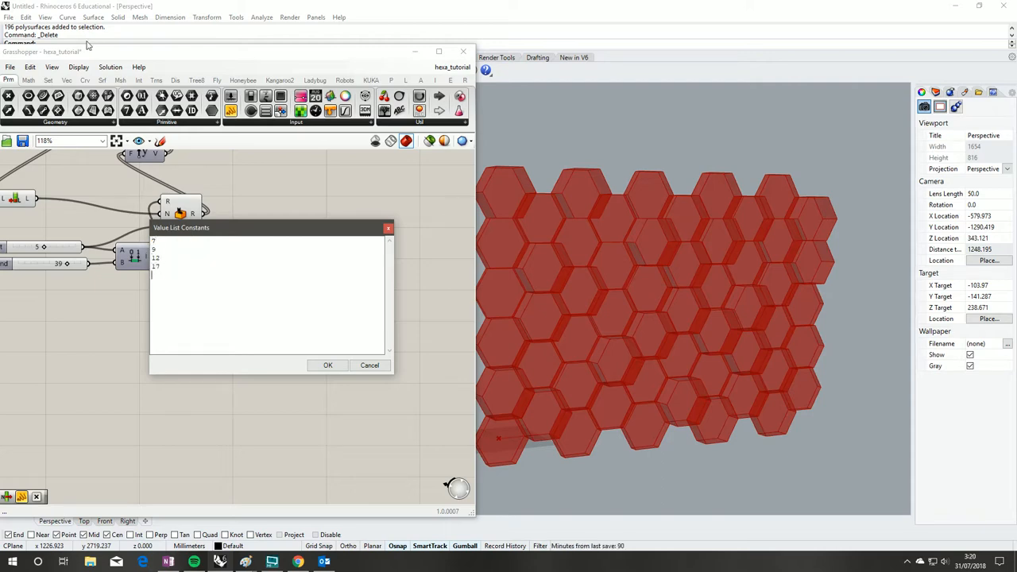
{"action": "type", "text": "25"}
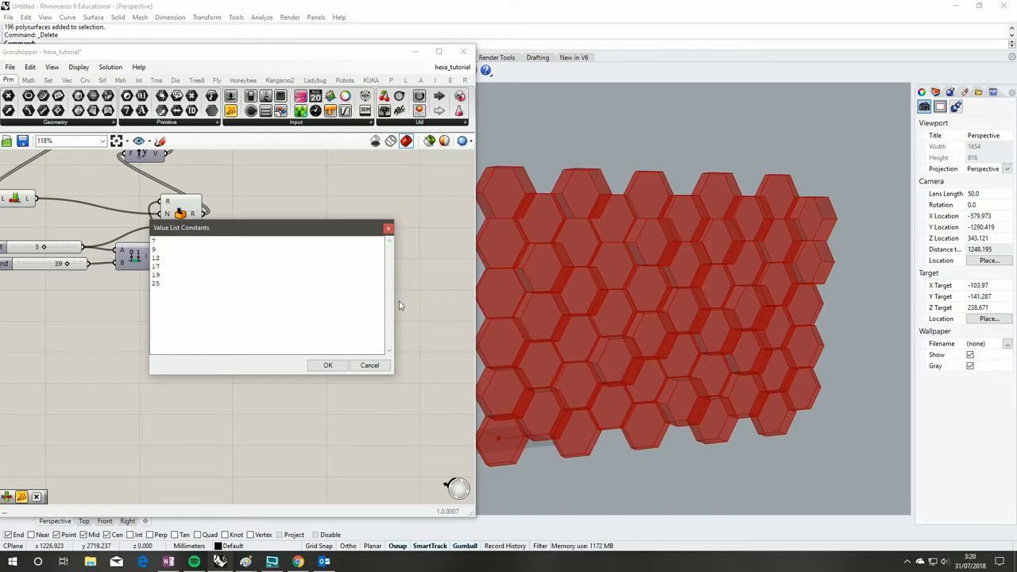
{"action": "left_click", "coordinate": [327, 364]}
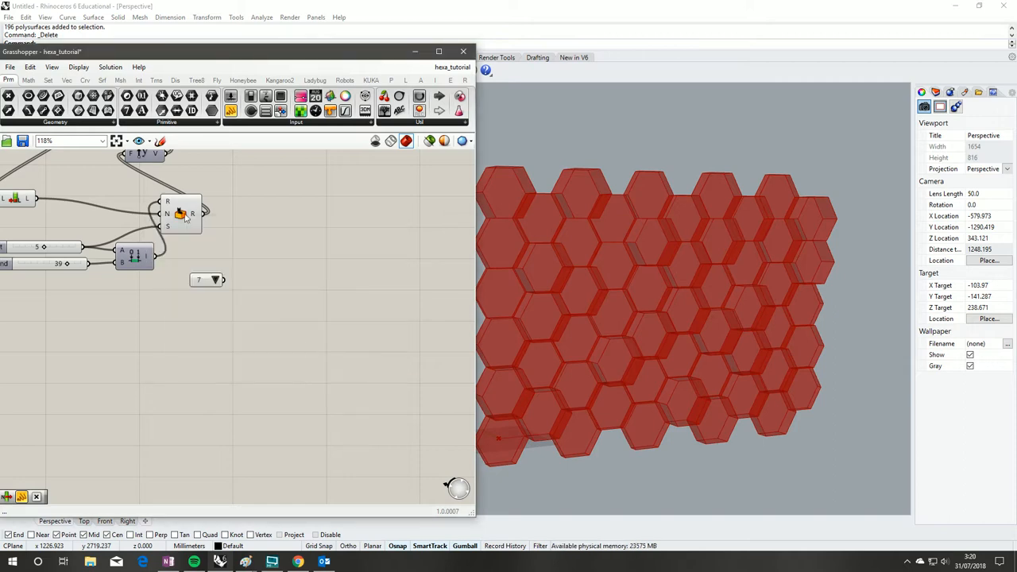
- Rename the value list to Plywood
{"action": "scroll", "scroll_direction": "up", "scroll_amount": 3}
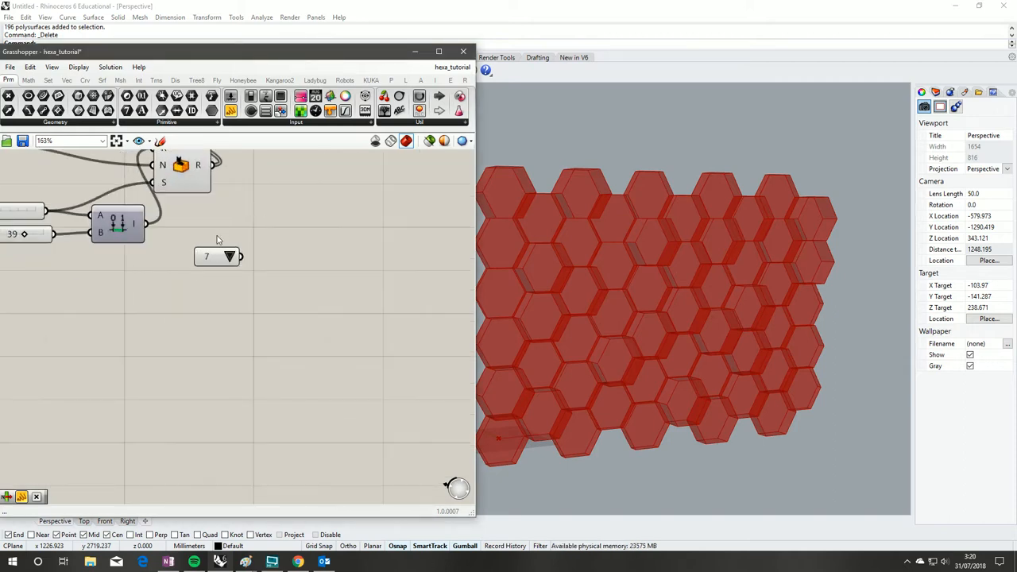
{"action": "right_click", "coordinate": [215, 256]}
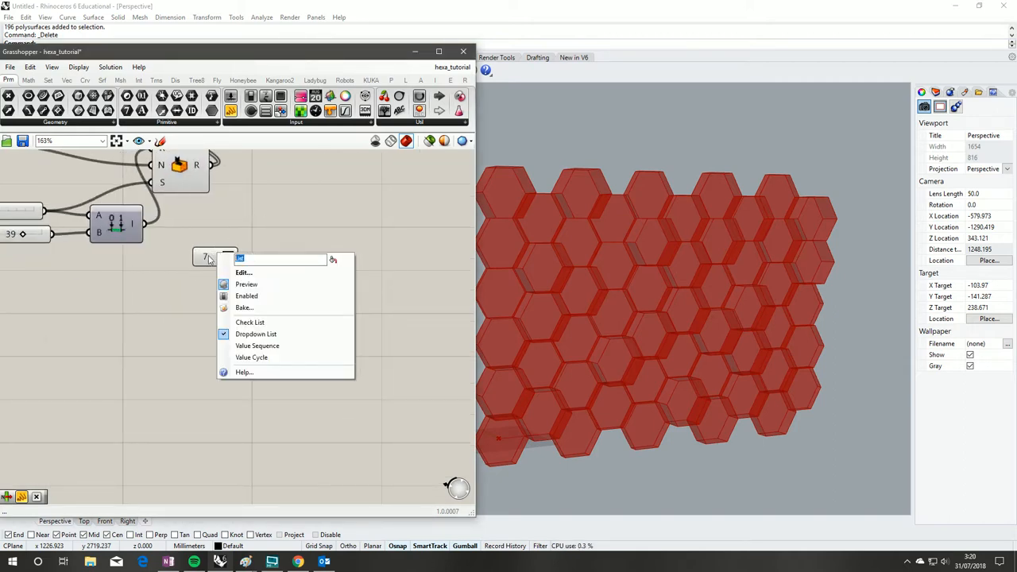
{"action": "type", "text": "Plywood"}
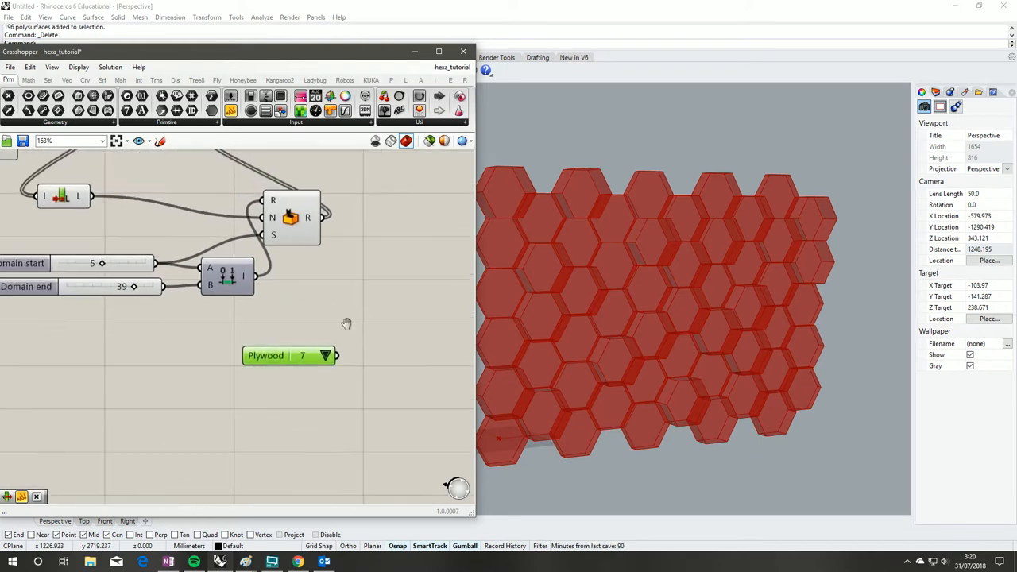
{"action": "mouse_move", "coordinate": [423, 417]}
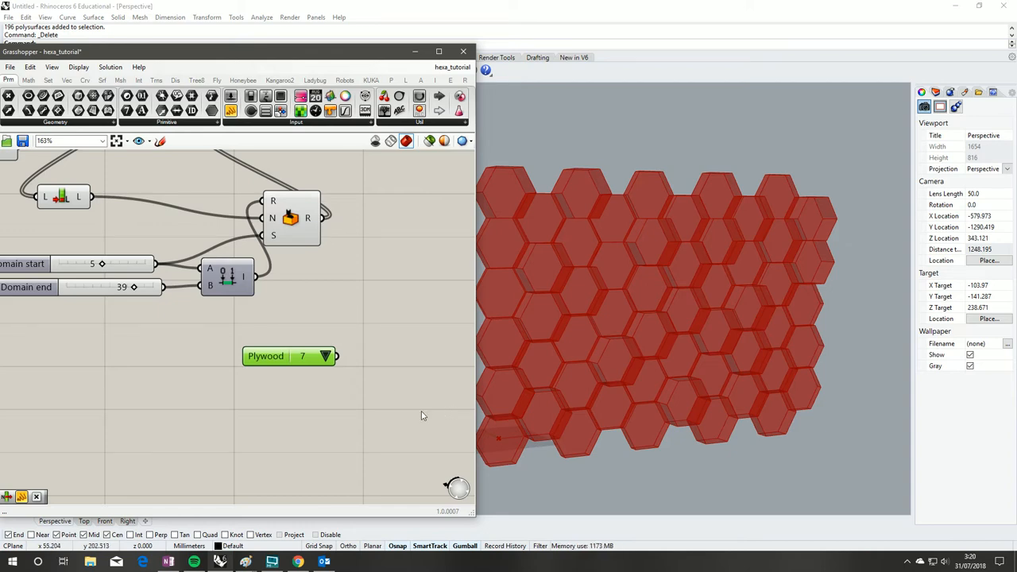
{"action": "mouse_move", "coordinate": [266, 365]}
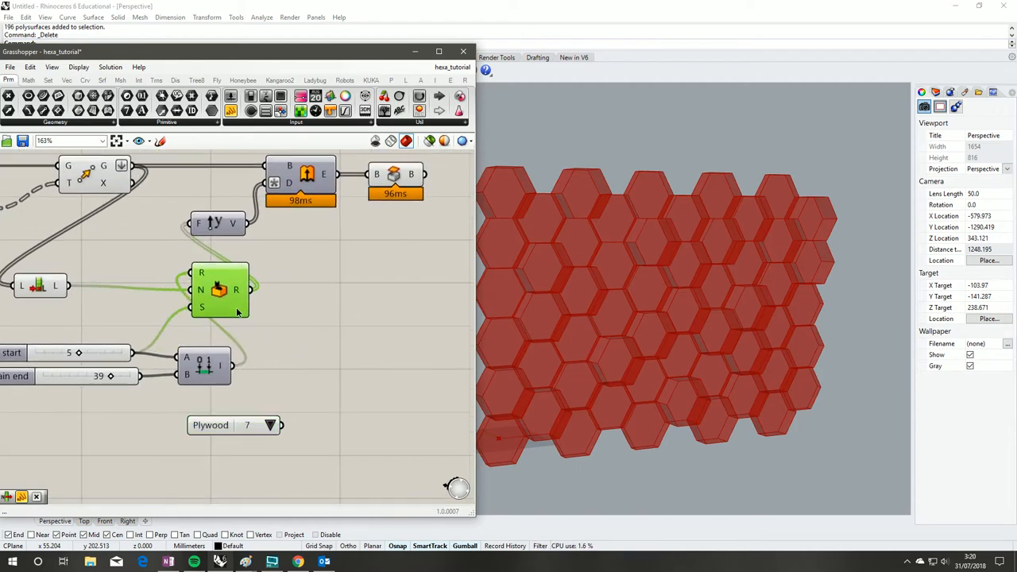
- Add a Multiplication component beside the Plywood list and choose 9 as the thickness
{"action": "left_click_drag", "start_coordinate": [219, 289], "coordinate": [295, 310]}
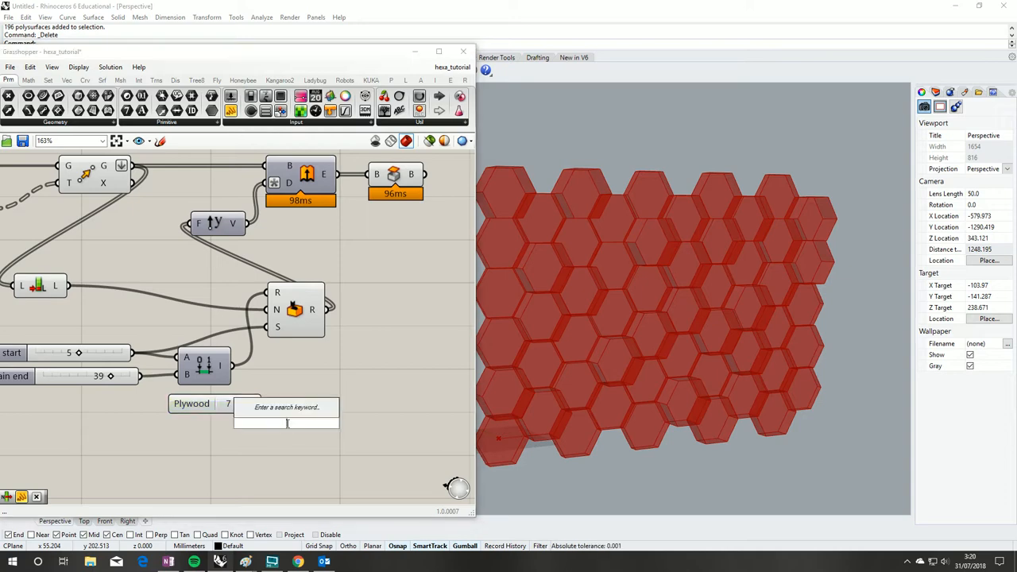
{"action": "type", "text": "mul"}
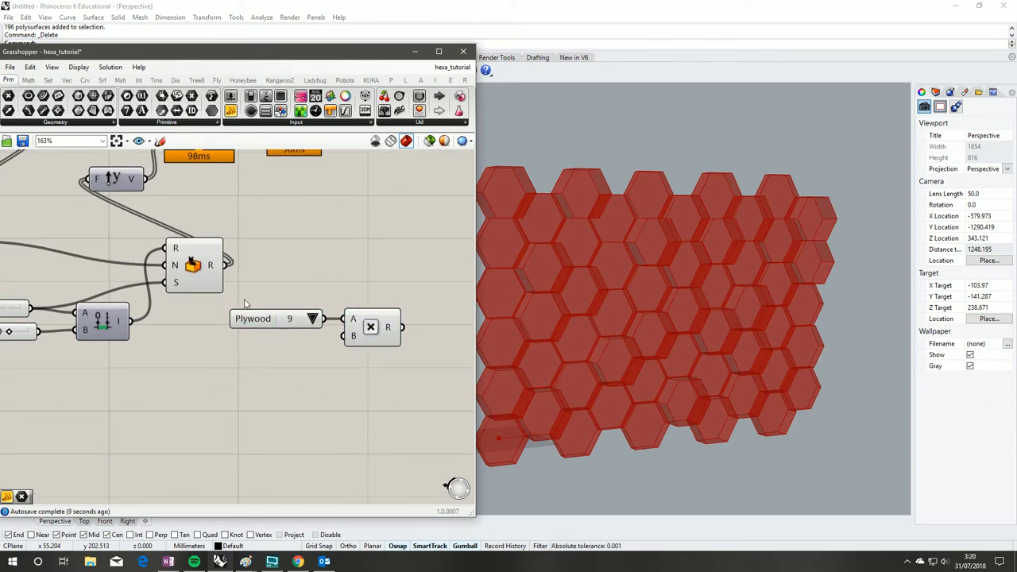
{"action": "left_click", "coordinate": [312, 317]}
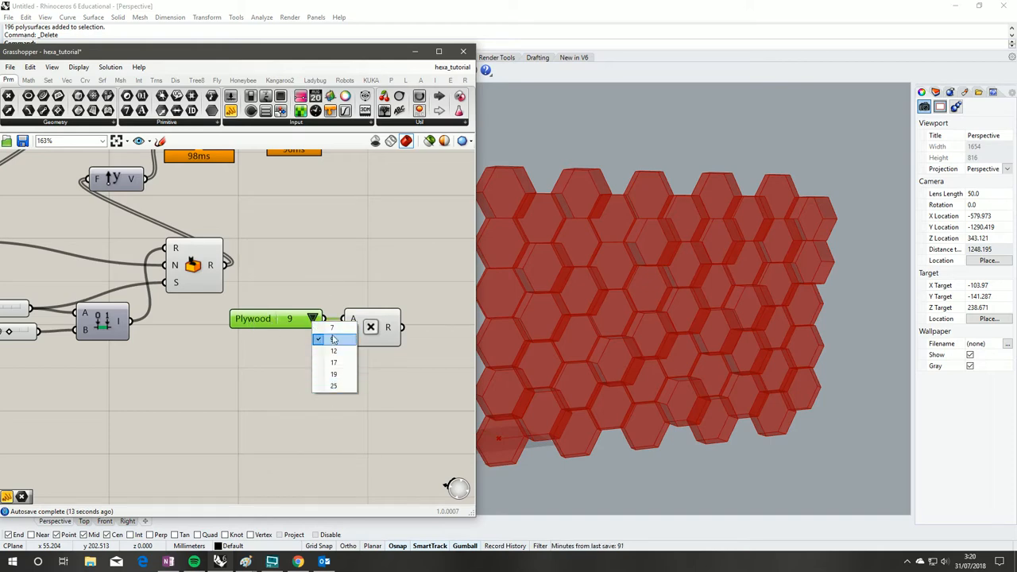
{"action": "left_click", "coordinate": [333, 340]}
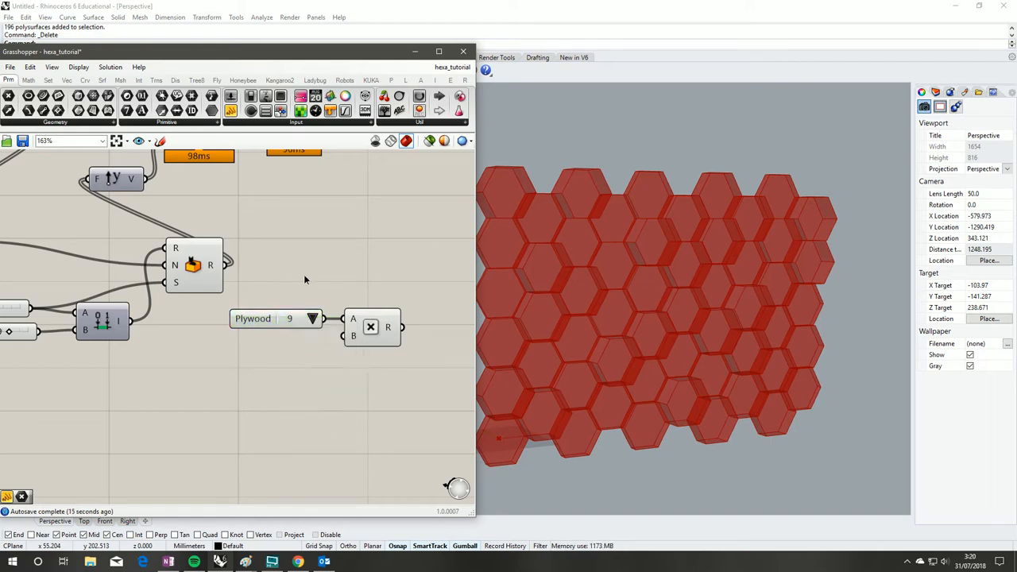
{"action": "left_click", "coordinate": [311, 318]}
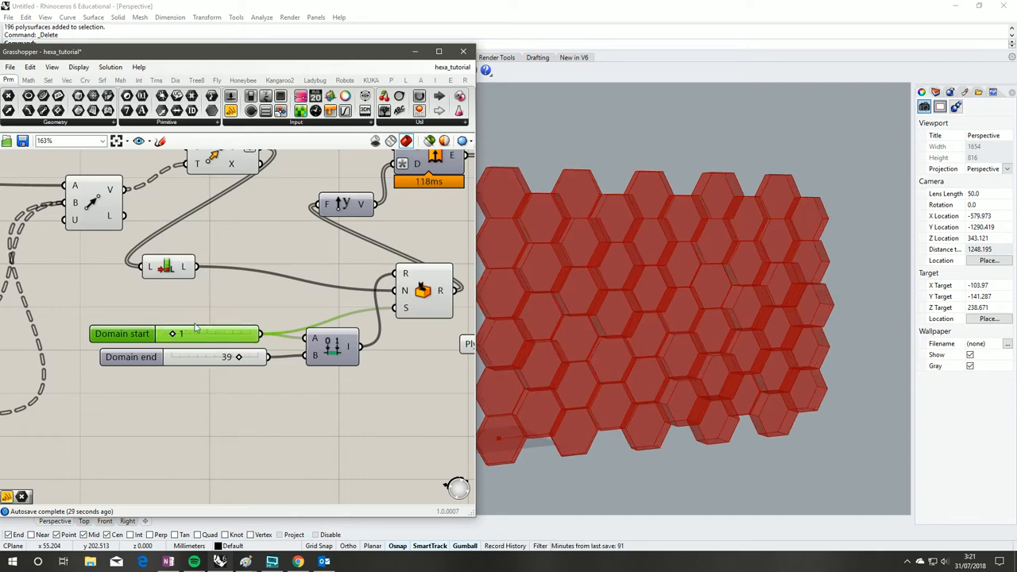
{"action": "mouse_move", "coordinate": [231, 362]}
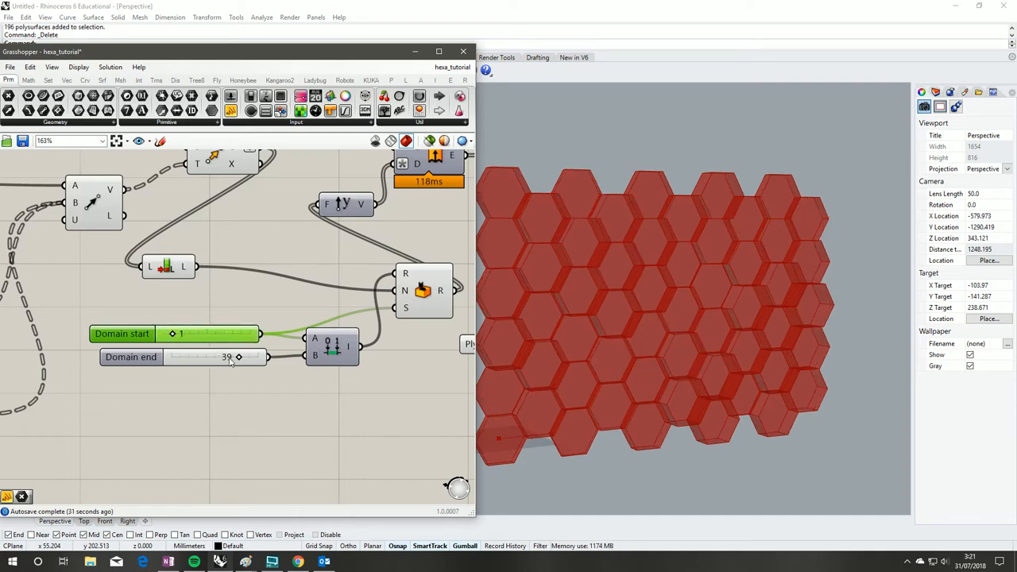
- Lower the Domain end slider to 18 so fewer plywood layers stack
{"action": "left_click_drag", "start_coordinate": [238, 356], "coordinate": [203, 356]}
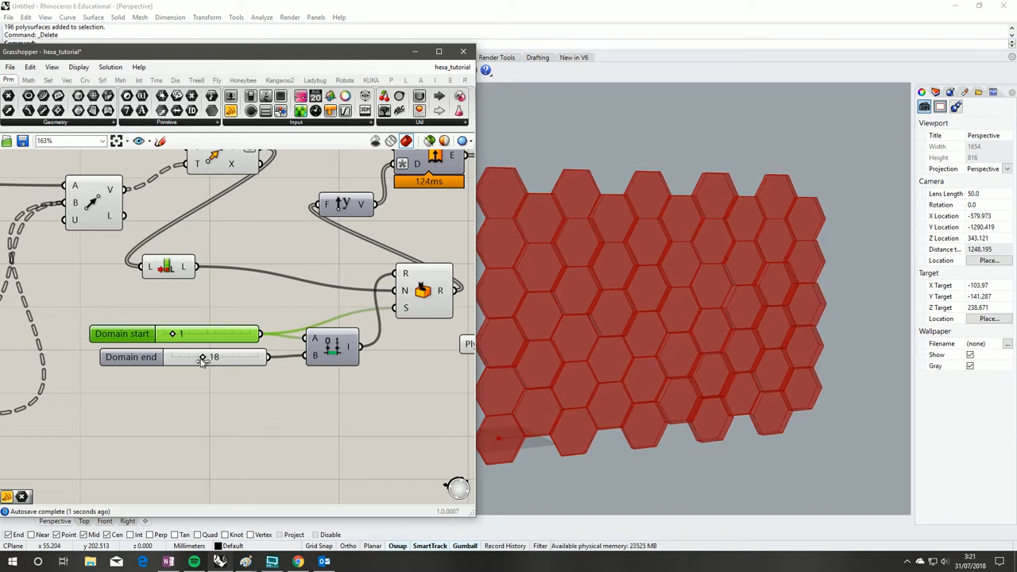
{"action": "double_click", "coordinate": [213, 356]}
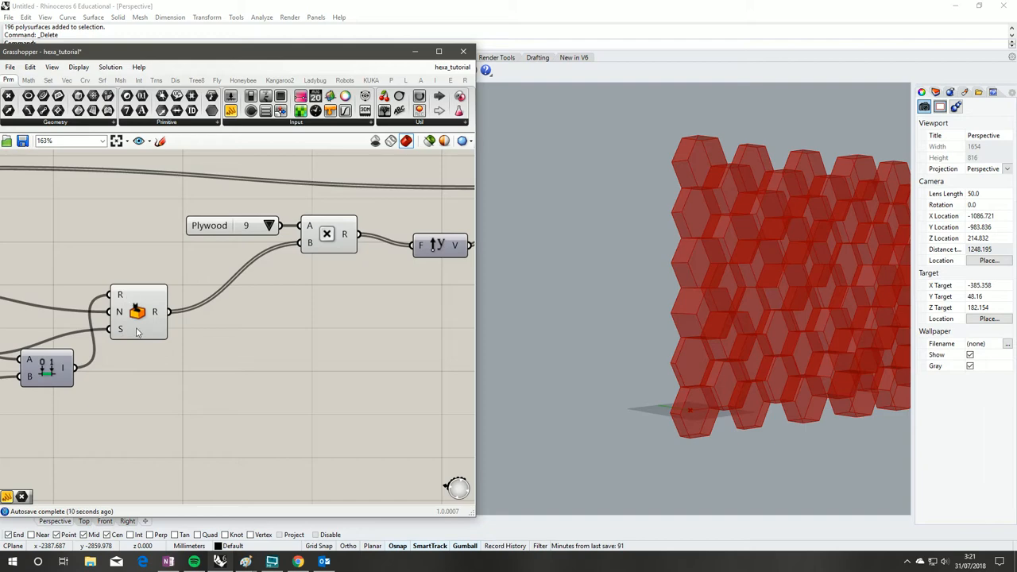
- Add a Number readout on the layer Series output and orbit the wall to check layer depth
{"action": "left_click", "coordinate": [138, 311]}
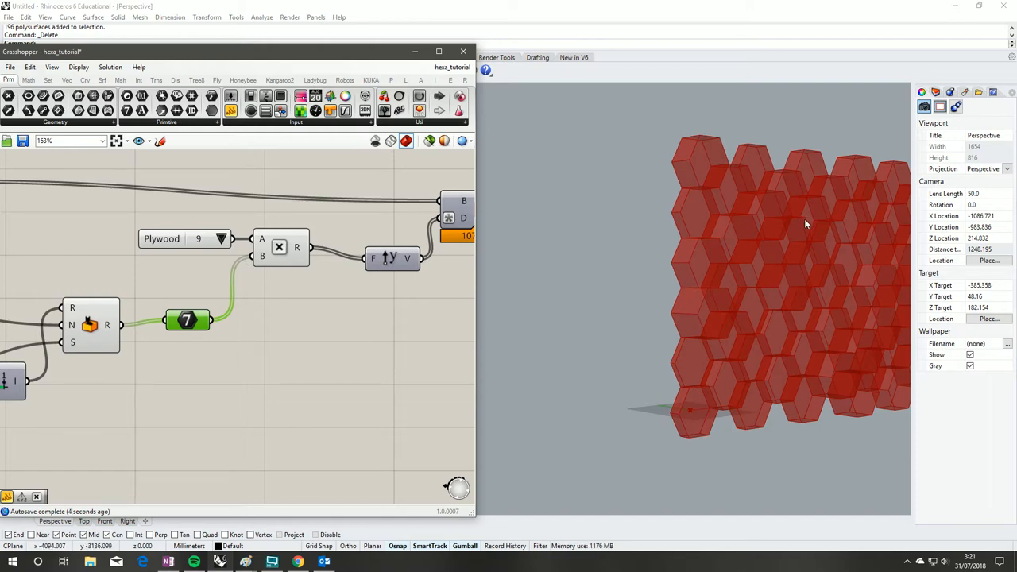
{"action": "left_click_drag", "start_coordinate": [804, 224], "coordinate": [787, 232]}
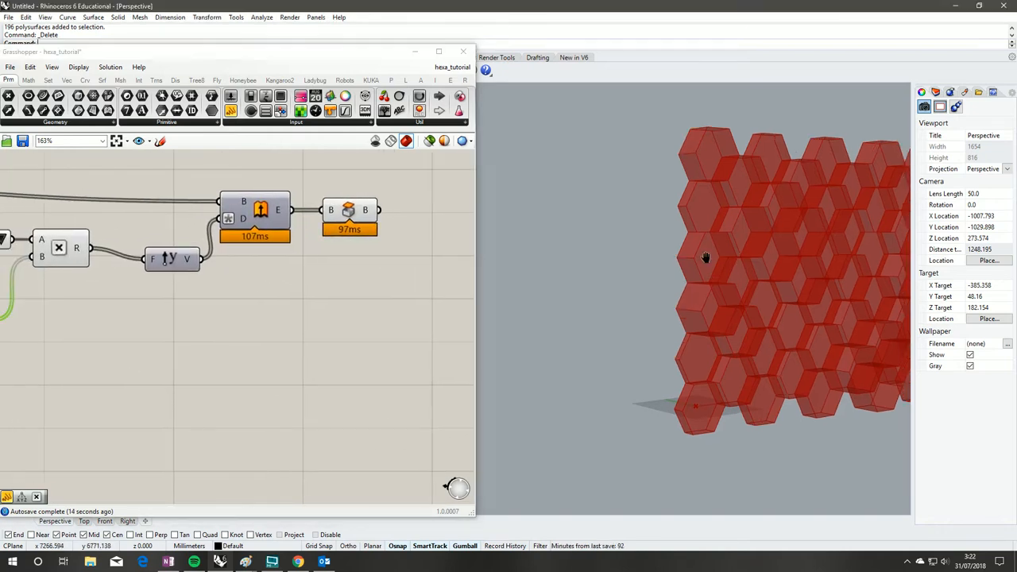
{"action": "left_click_drag", "start_coordinate": [705, 257], "coordinate": [607, 194]}
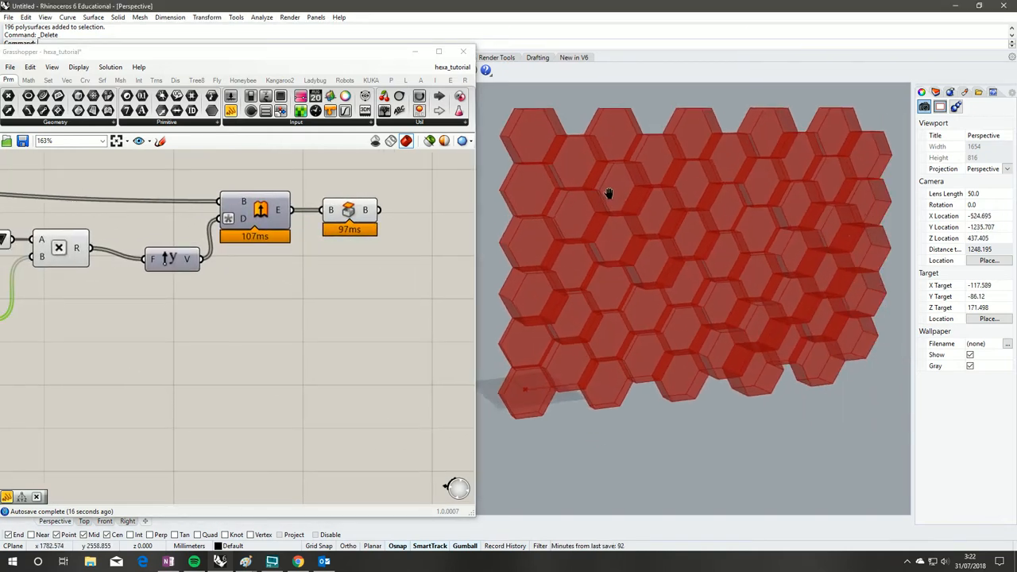
{"action": "left_click_drag", "start_coordinate": [607, 194], "coordinate": [613, 267]}
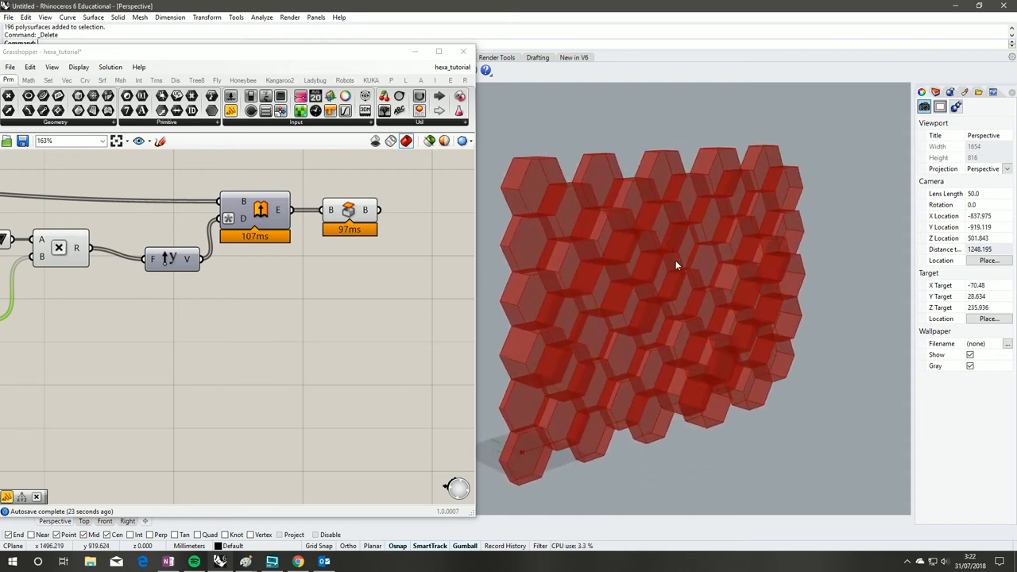
{"action": "mouse_move", "coordinate": [686, 279]}
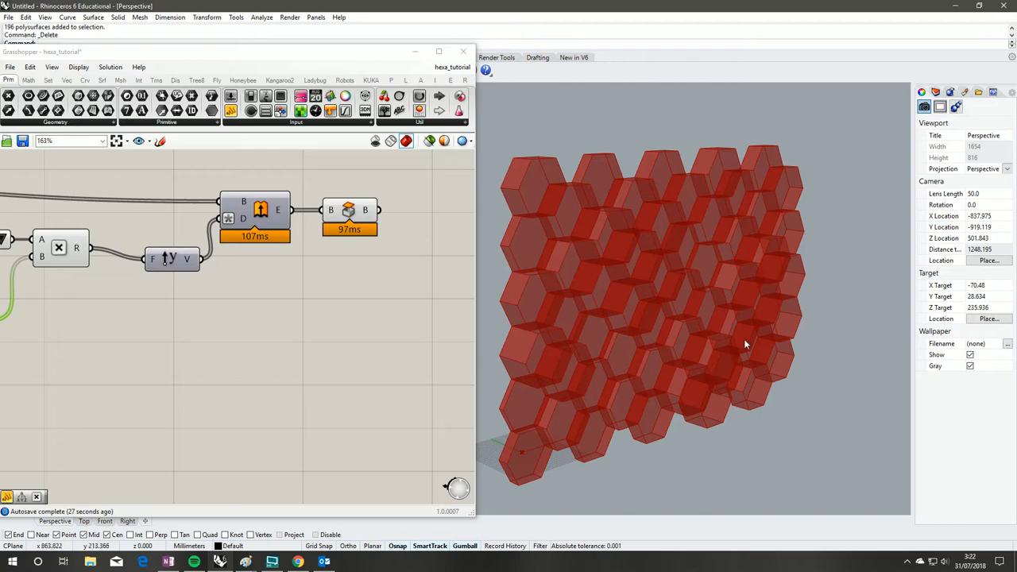
{"action": "mouse_move", "coordinate": [718, 163]}
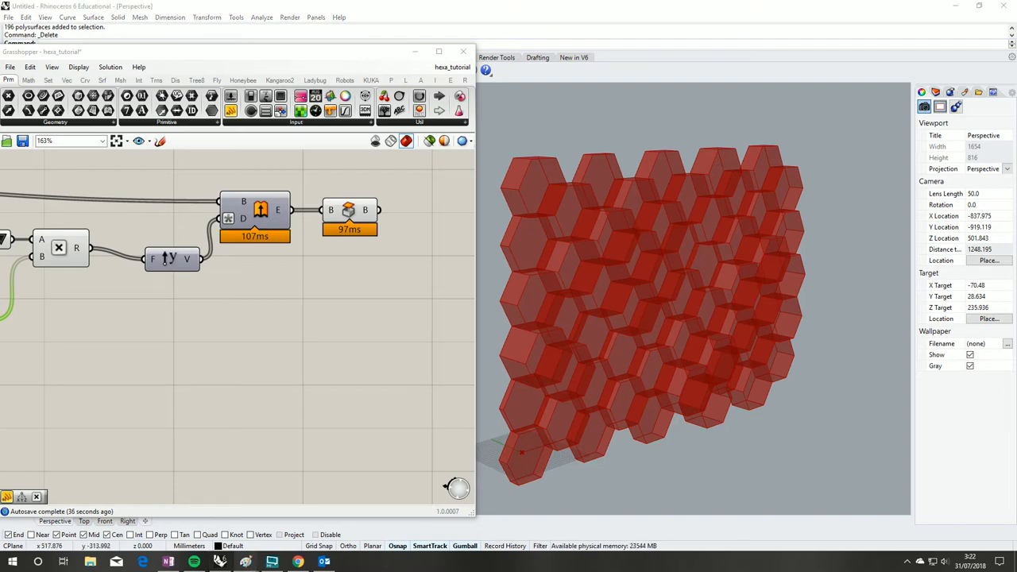
{"action": "mouse_move", "coordinate": [635, 172]}
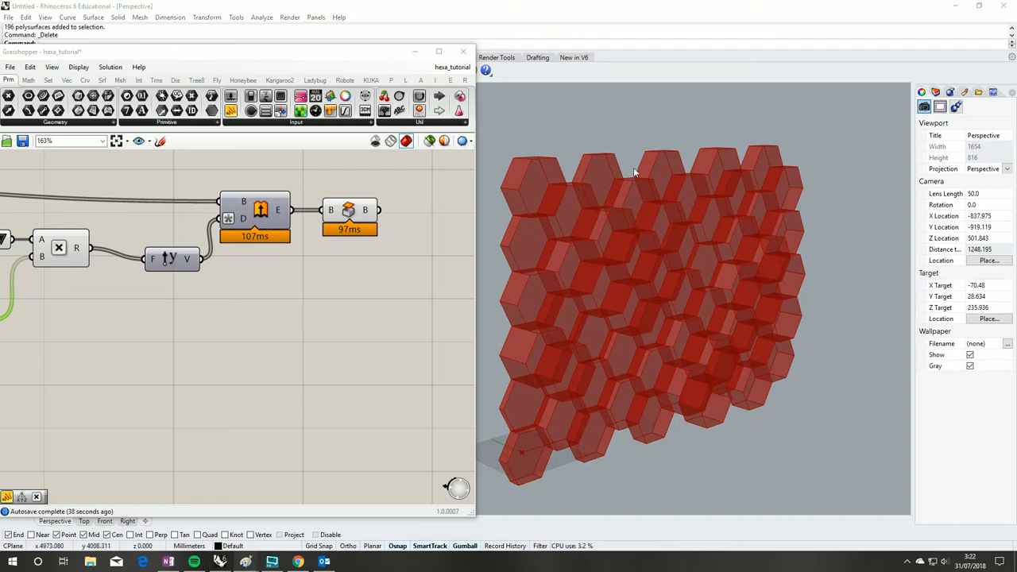
{"action": "mouse_move", "coordinate": [569, 144]}
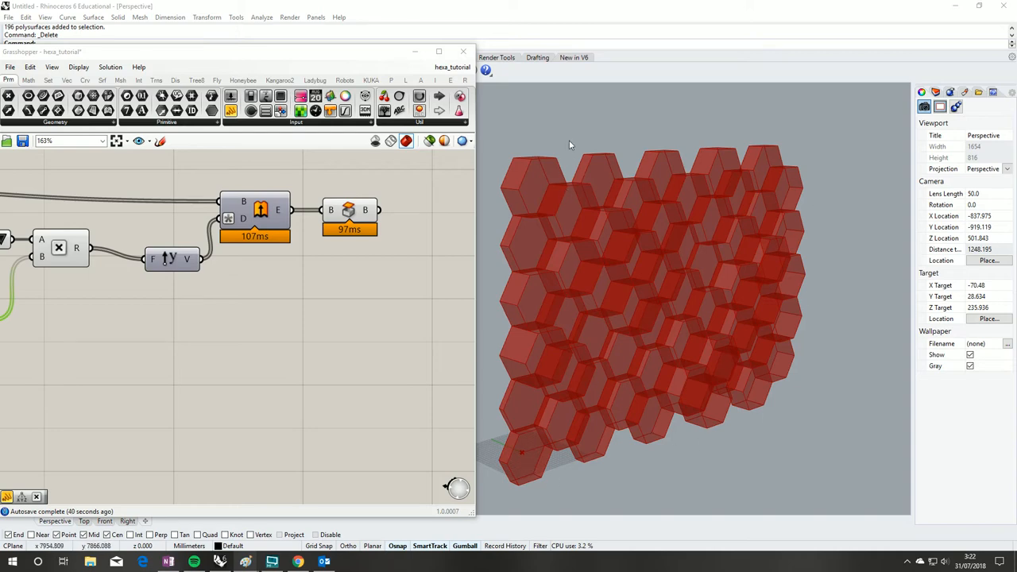
{"action": "mouse_move", "coordinate": [550, 207]}
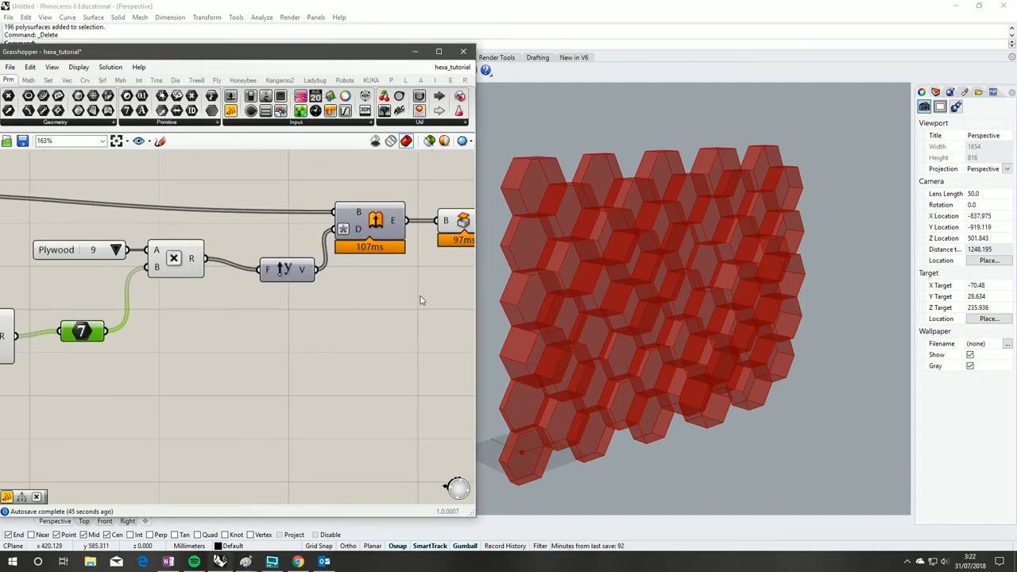
{"action": "mouse_move", "coordinate": [515, 171]}
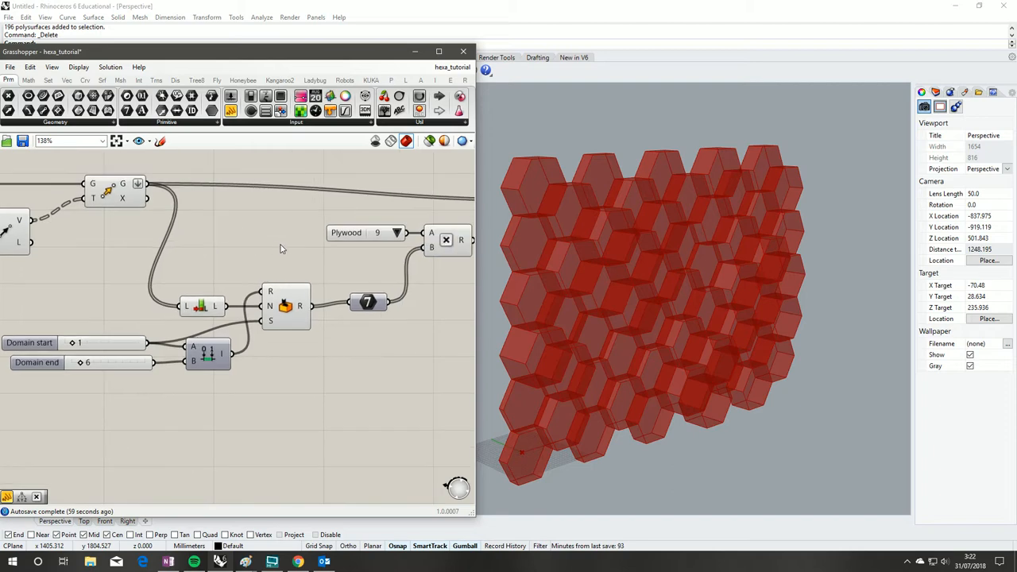
- Zoom out and place a new component below the layer series, leaving only hexagon outlines previewed
{"action": "scroll", "scroll_direction": "down", "scroll_amount": 3}
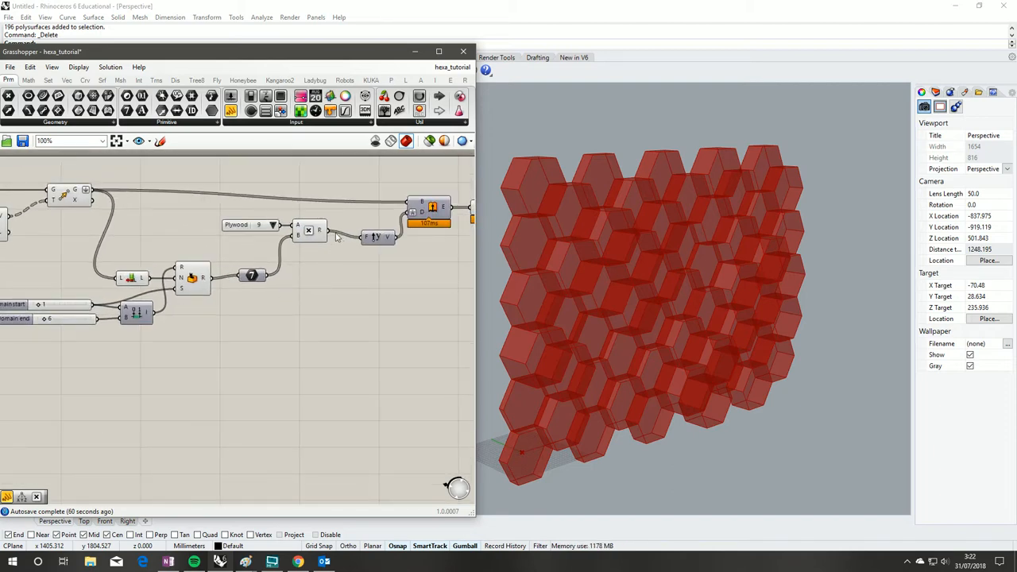
{"action": "mouse_move", "coordinate": [364, 185]}
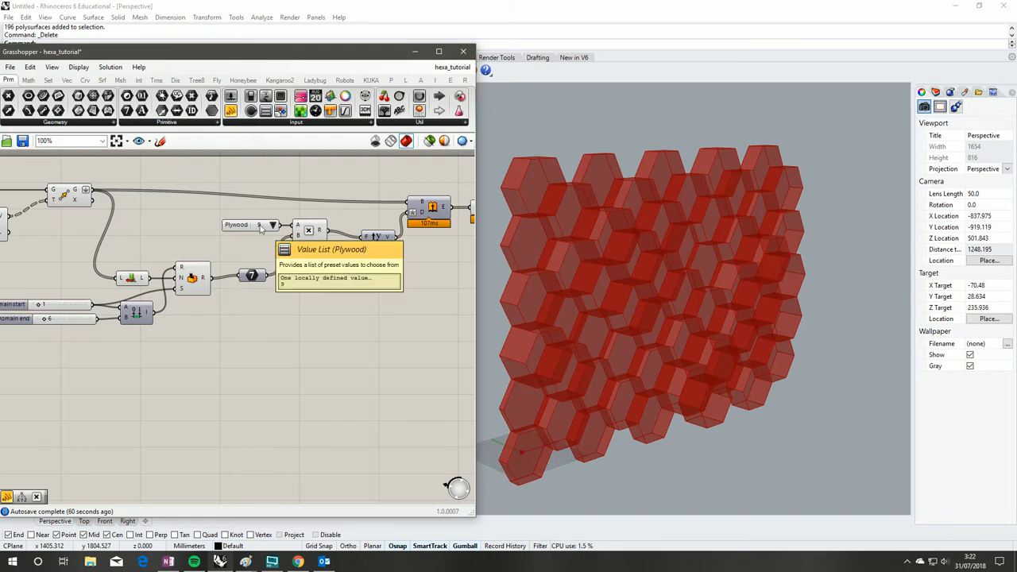
{"action": "mouse_move", "coordinate": [255, 239]}
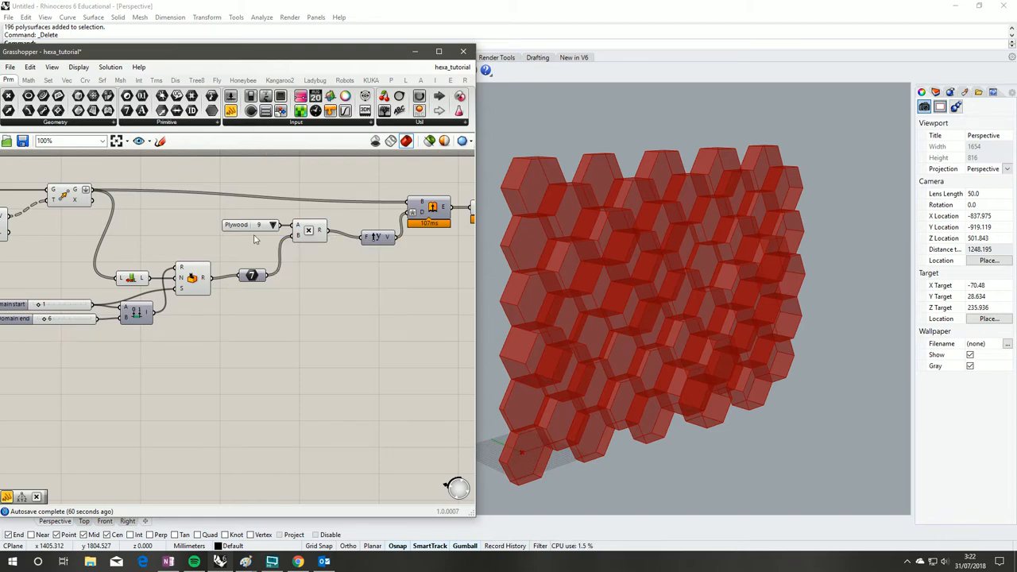
{"action": "mouse_move", "coordinate": [312, 345]}
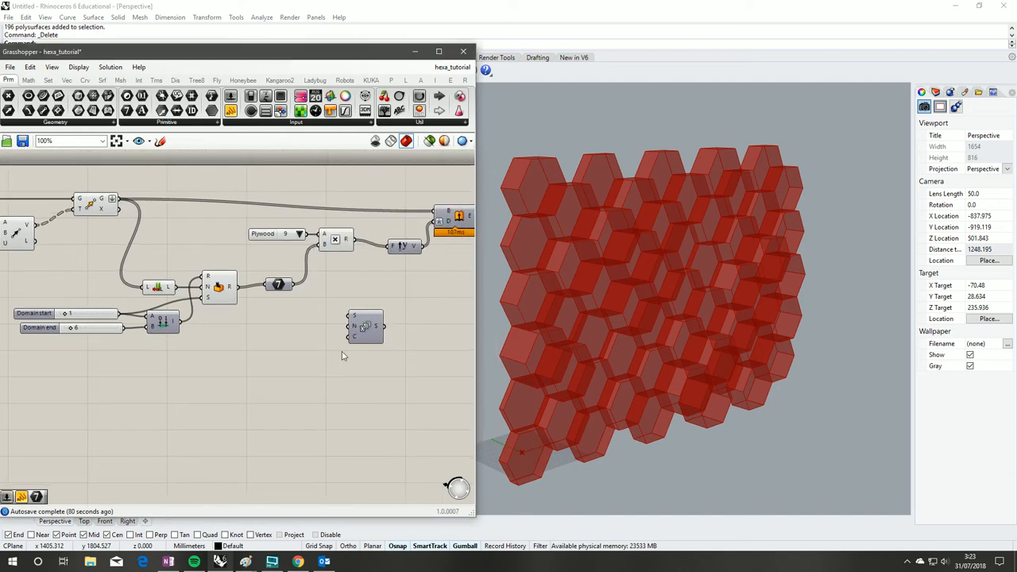
{"action": "left_click_drag", "start_coordinate": [365, 325], "coordinate": [309, 325]}
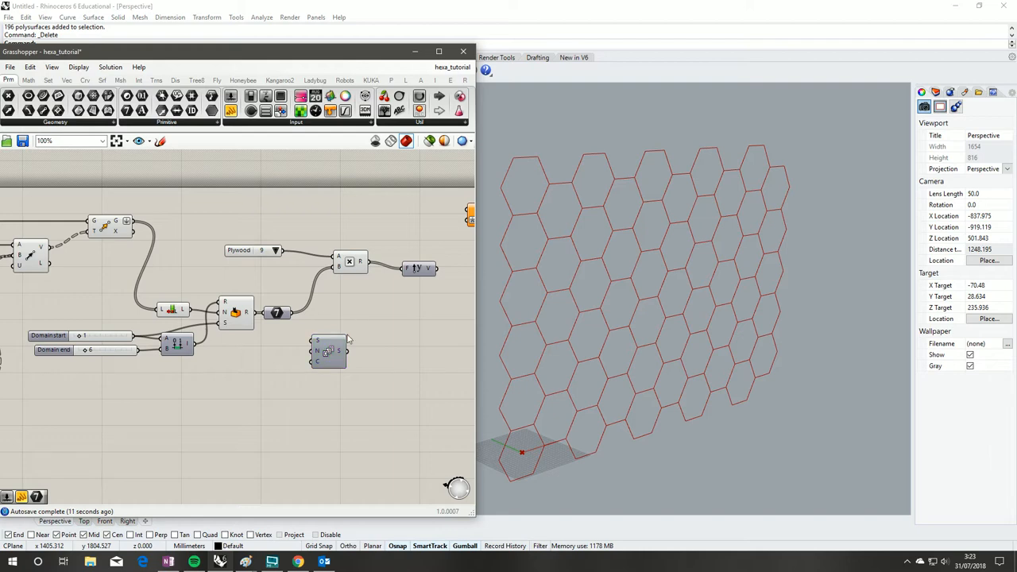
- Wire the hexagon outlines and Plywood thickness into the extrusion and pick another thickness
{"action": "left_click_drag", "start_coordinate": [327, 351], "coordinate": [296, 378]}
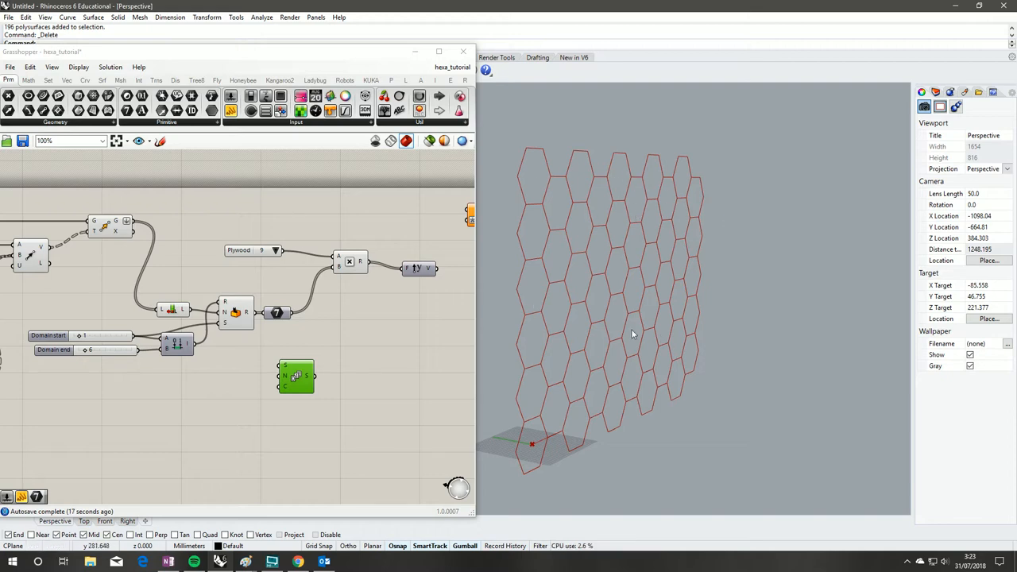
{"action": "mouse_move", "coordinate": [526, 302]}
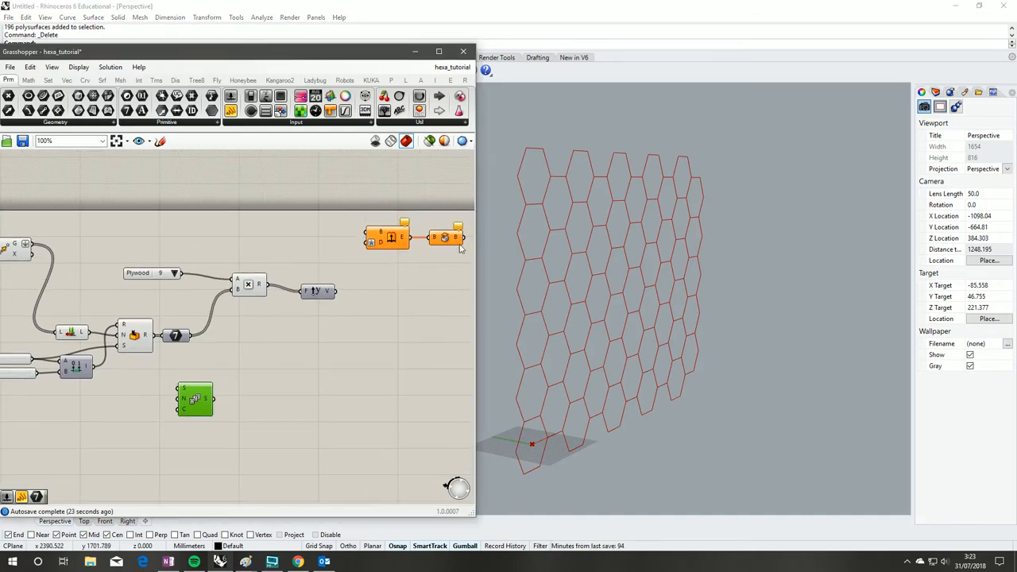
{"action": "left_click_drag", "start_coordinate": [389, 237], "coordinate": [350, 221]}
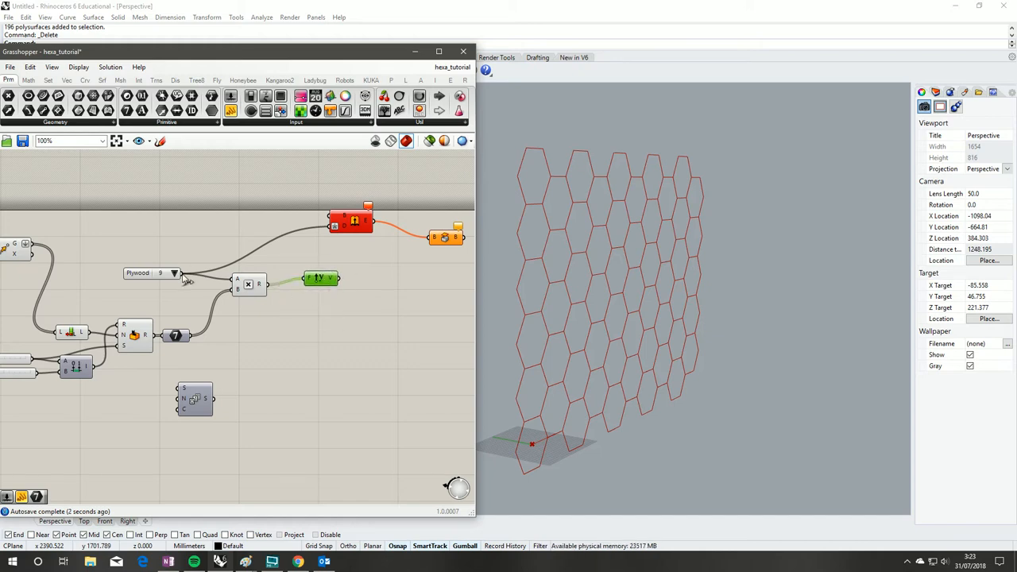
{"action": "left_click_drag", "start_coordinate": [321, 278], "coordinate": [286, 245]}
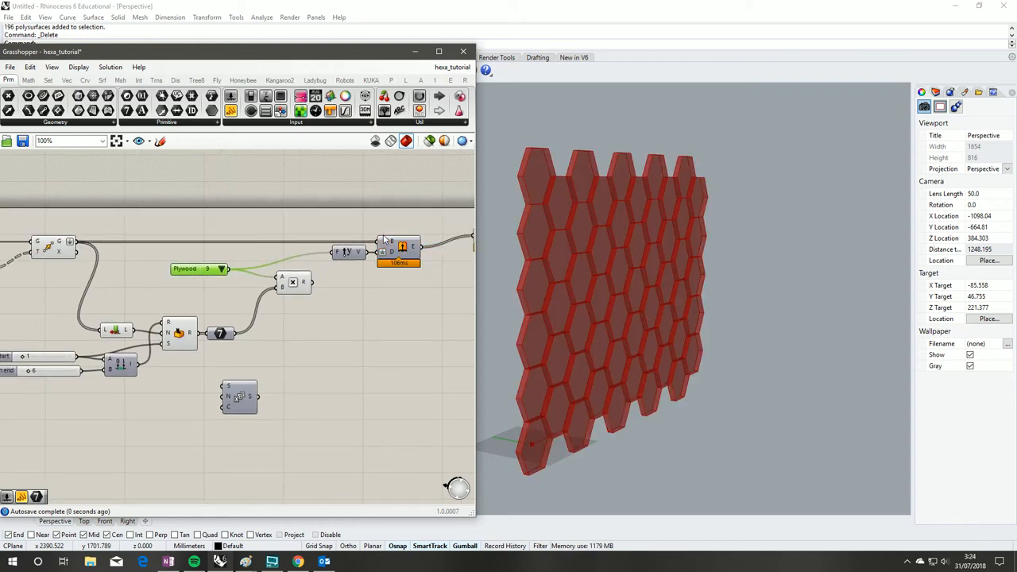
{"action": "left_click", "coordinate": [191, 270]}
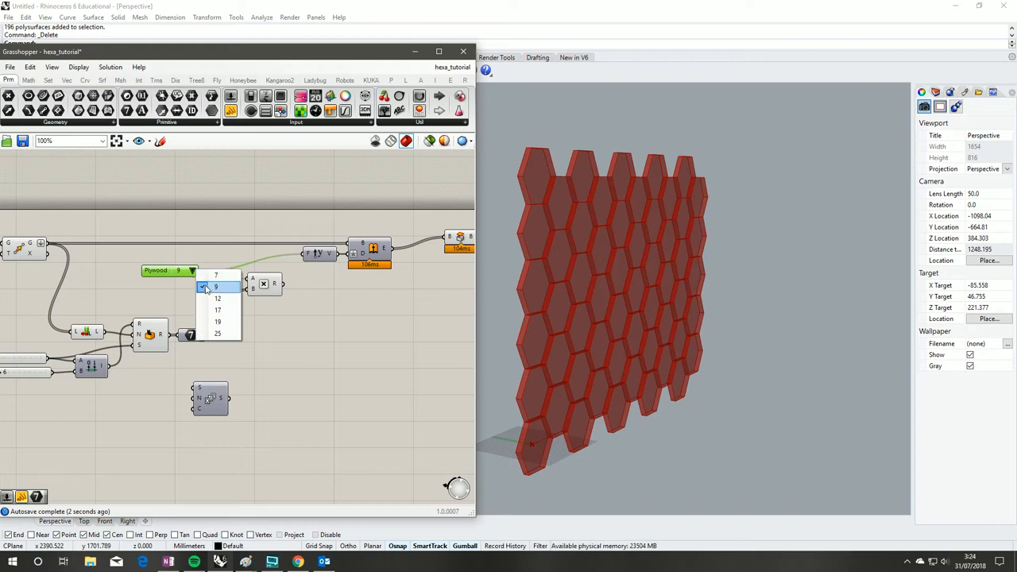
{"action": "left_click", "coordinate": [218, 298]}
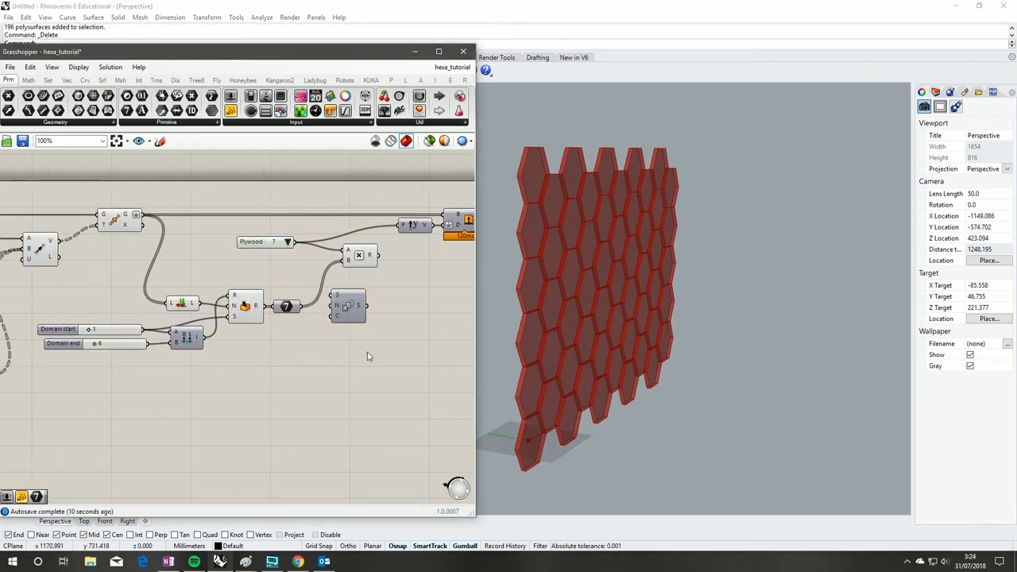
{"action": "mouse_move", "coordinate": [305, 321]}
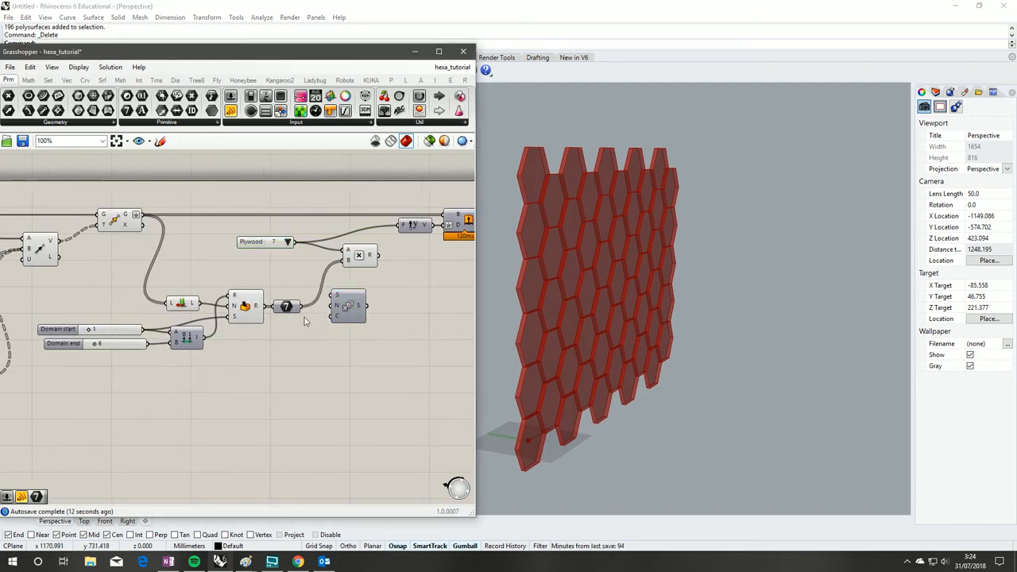
{"action": "mouse_move", "coordinate": [286, 306]}
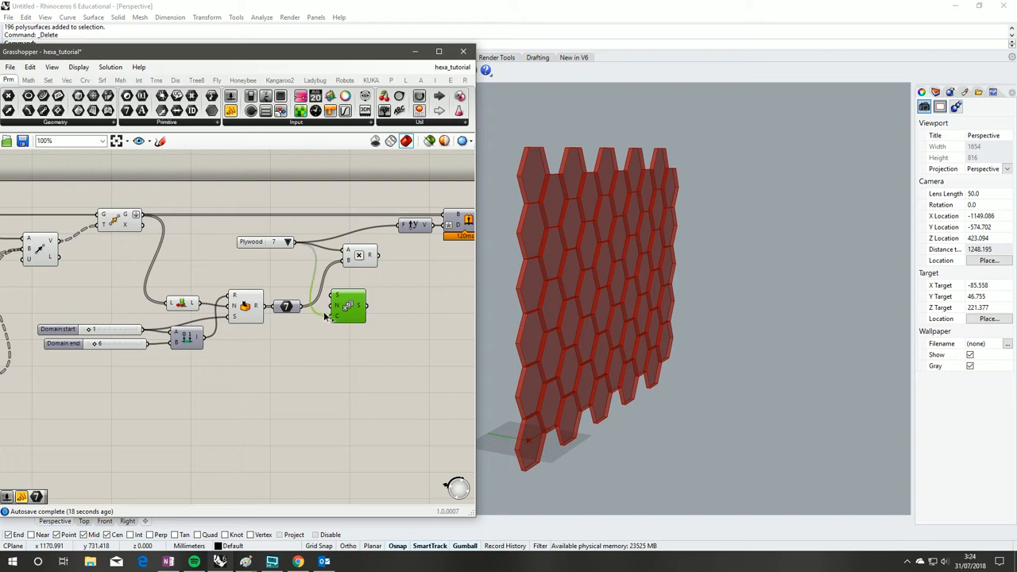
- Position a Panel beside the new component and wire its output in to list the numeric values
{"action": "left_click_drag", "start_coordinate": [348, 305], "coordinate": [380, 321]}
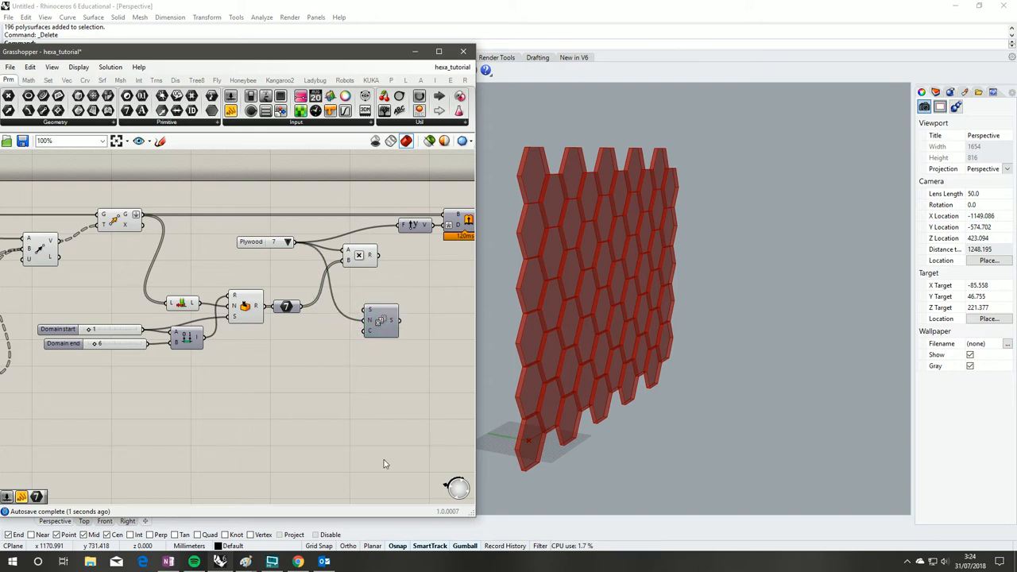
{"action": "mouse_move", "coordinate": [286, 305]}
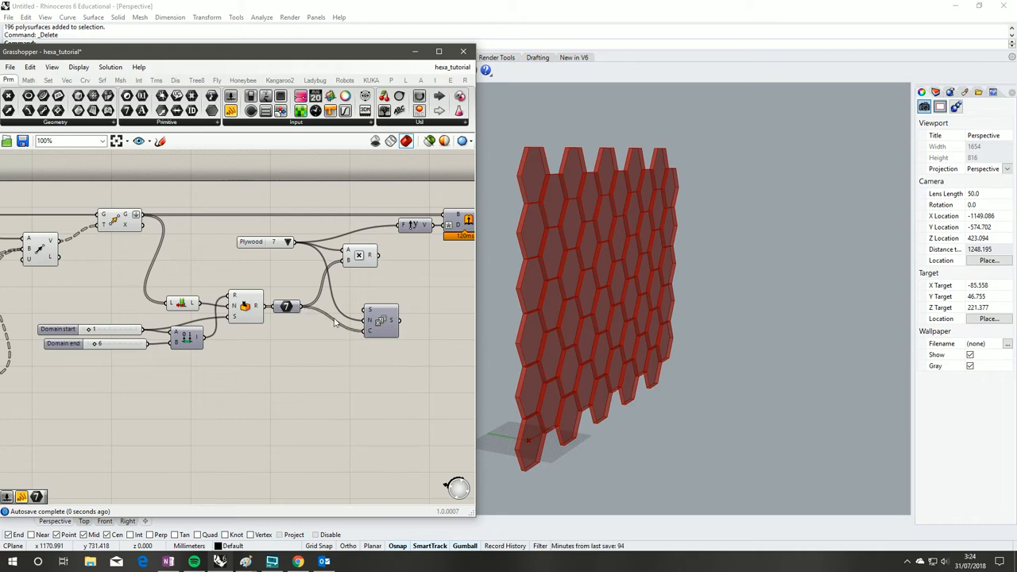
{"action": "mouse_move", "coordinate": [352, 368]}
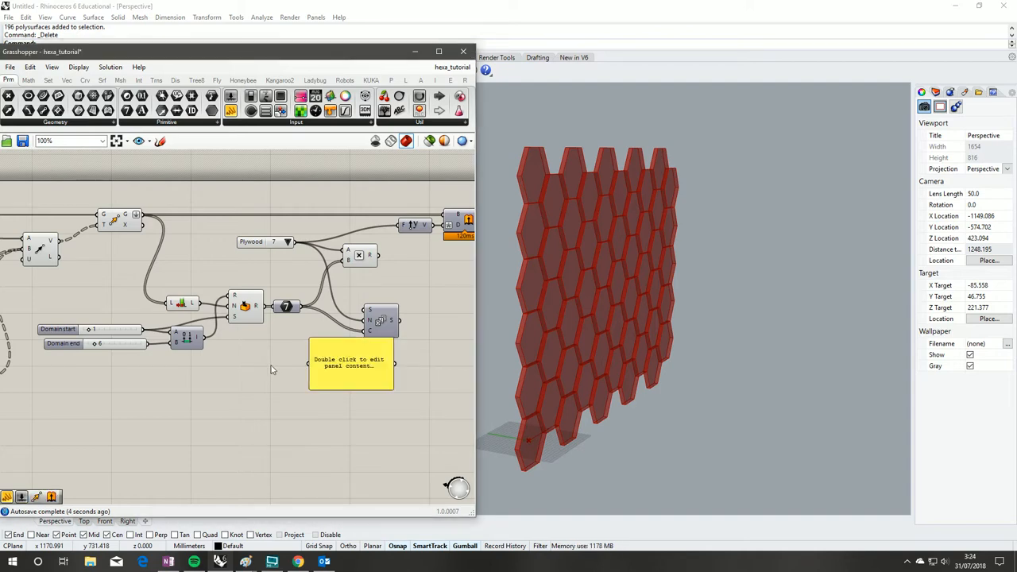
{"action": "mouse_move", "coordinate": [305, 308]}
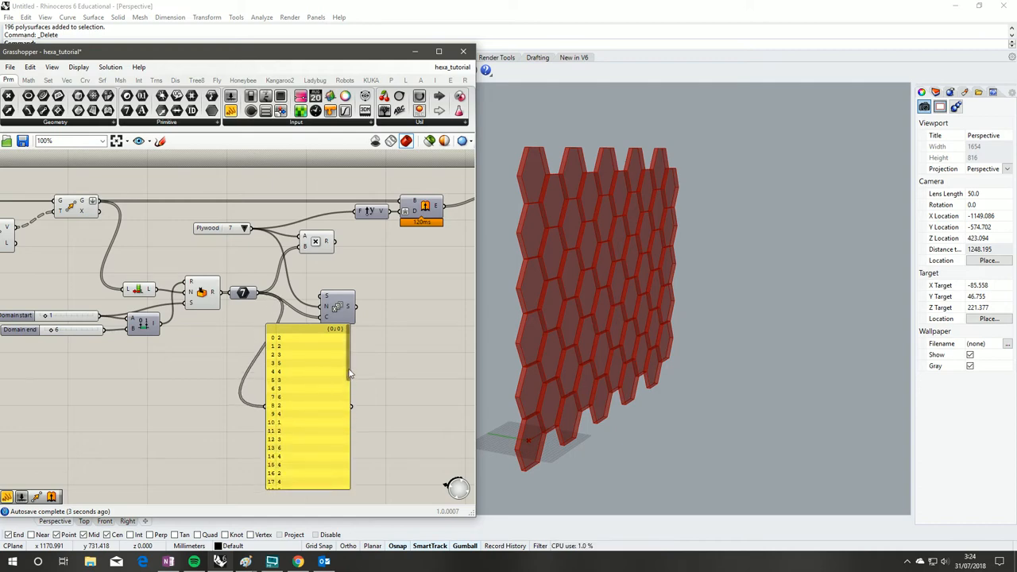
{"action": "scroll", "scroll_direction": "down", "scroll_amount": 3}
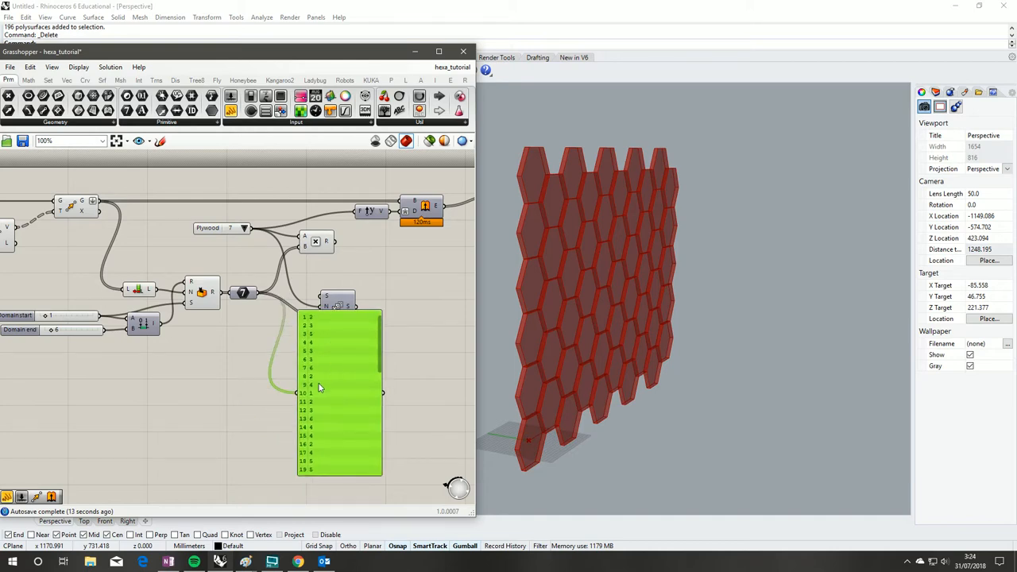
{"action": "scroll", "scroll_direction": "down", "scroll_amount": 3}
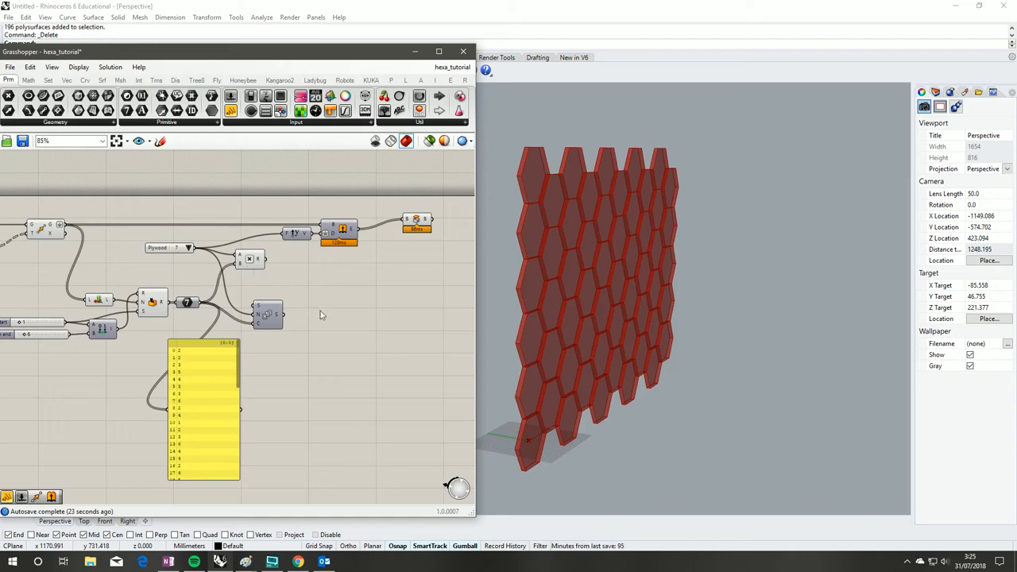
{"action": "mouse_move", "coordinate": [251, 244]}
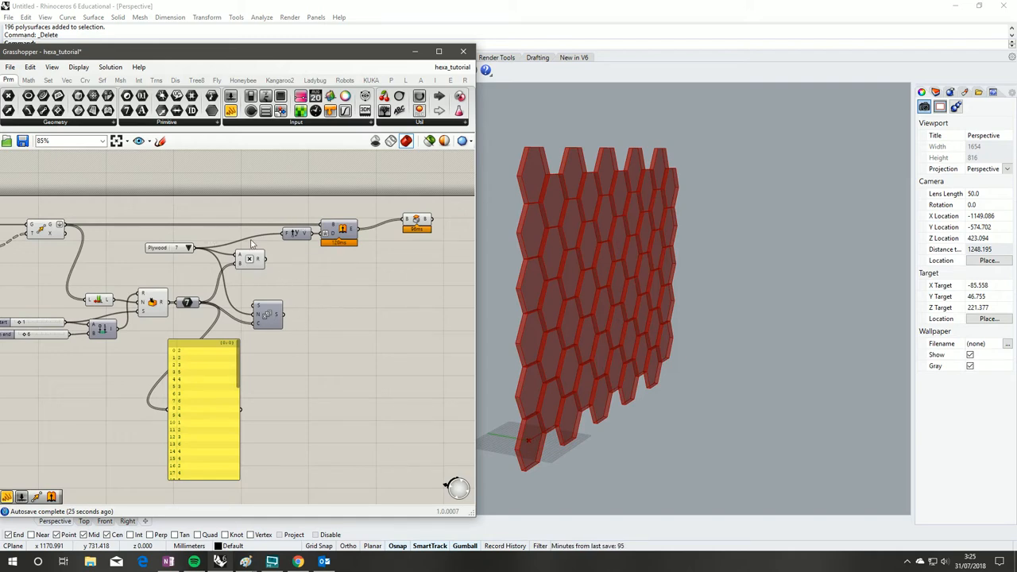
{"action": "mouse_move", "coordinate": [278, 239]}
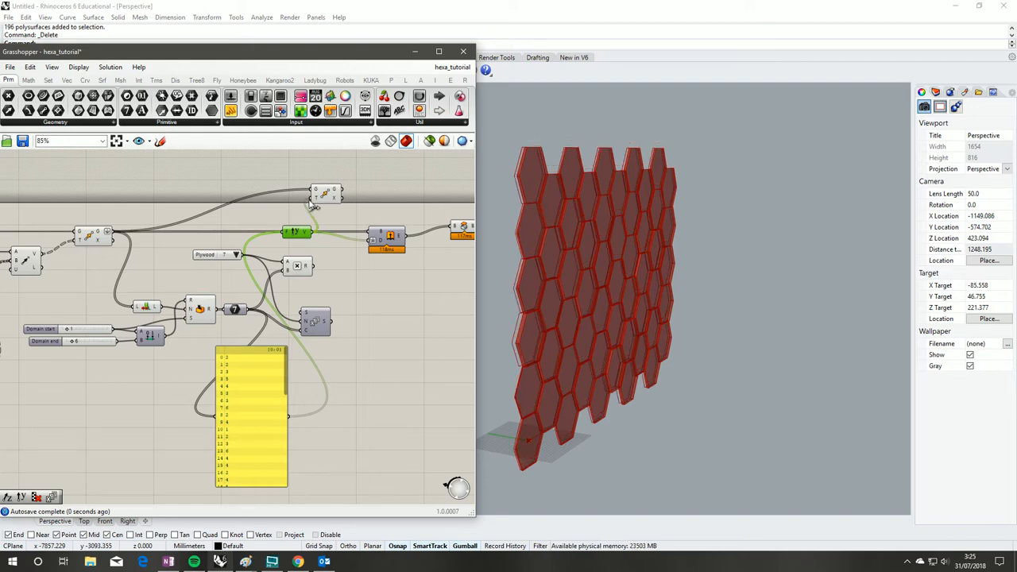
{"action": "mouse_move", "coordinate": [397, 226]}
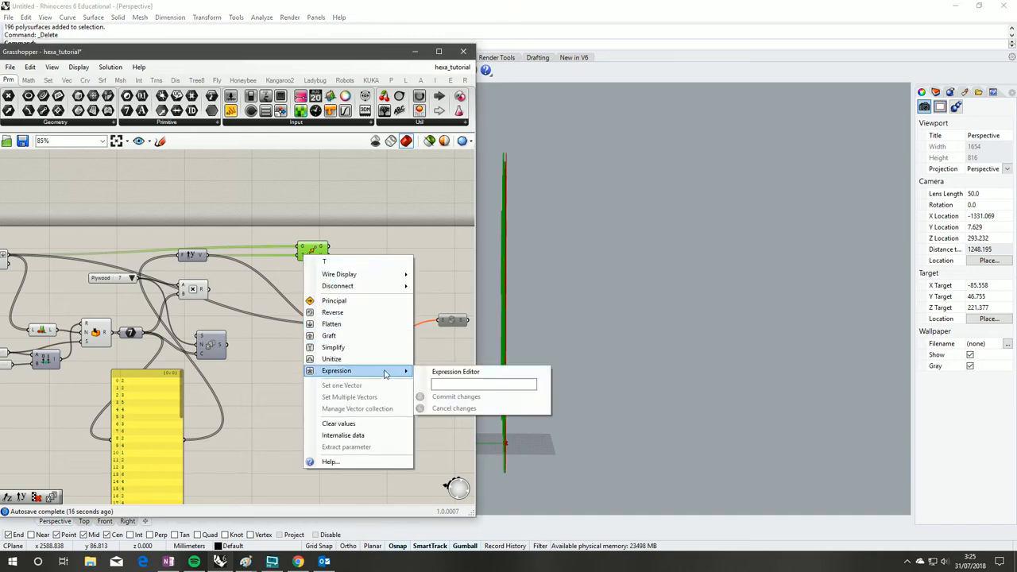
- Set the input expression to x and connect a Panel listing the Polyline Curve outputs
{"action": "type", "text": "x"}
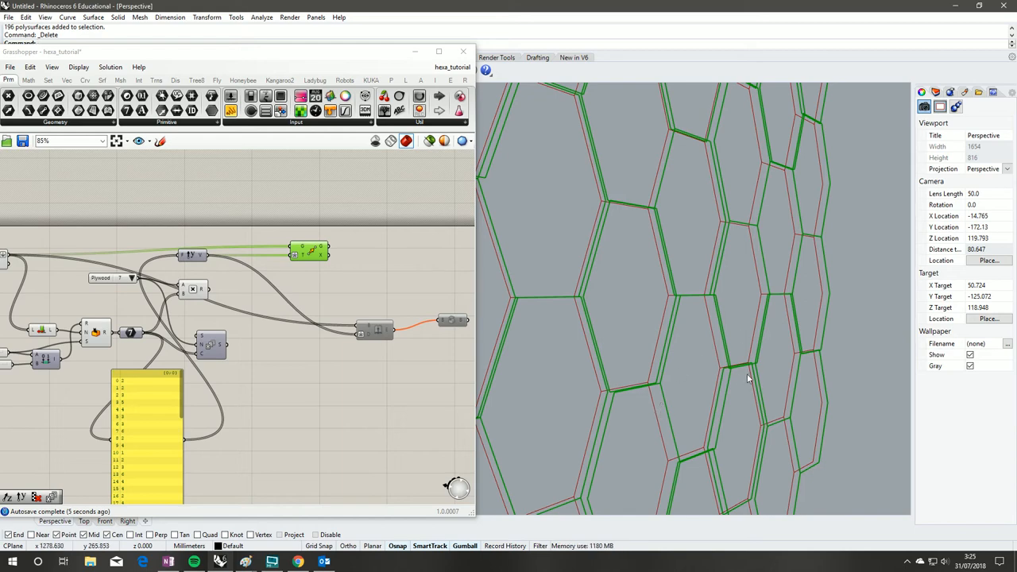
{"action": "scroll", "scroll_direction": "down", "scroll_amount": 3}
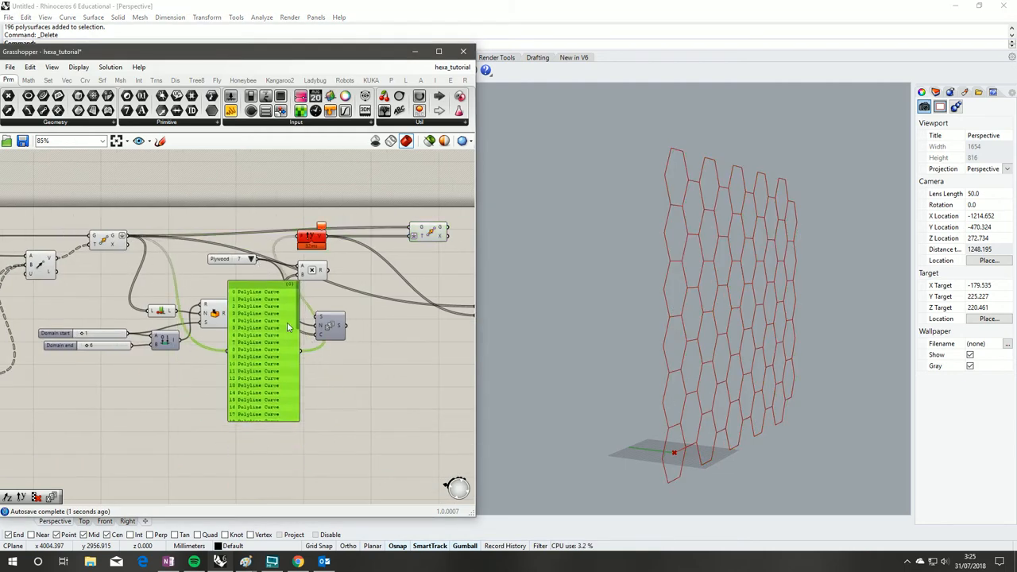
- Inspect the branched tree paths in the Panel, then Flatten the component's input
{"action": "scroll", "scroll_direction": "down", "scroll_amount": 3}
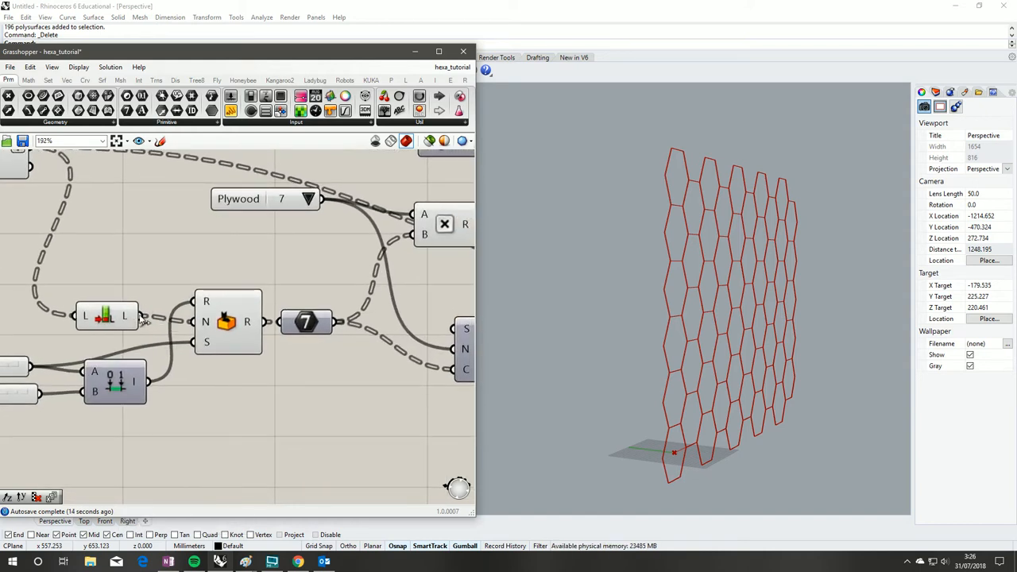
{"action": "mouse_move", "coordinate": [232, 389]}
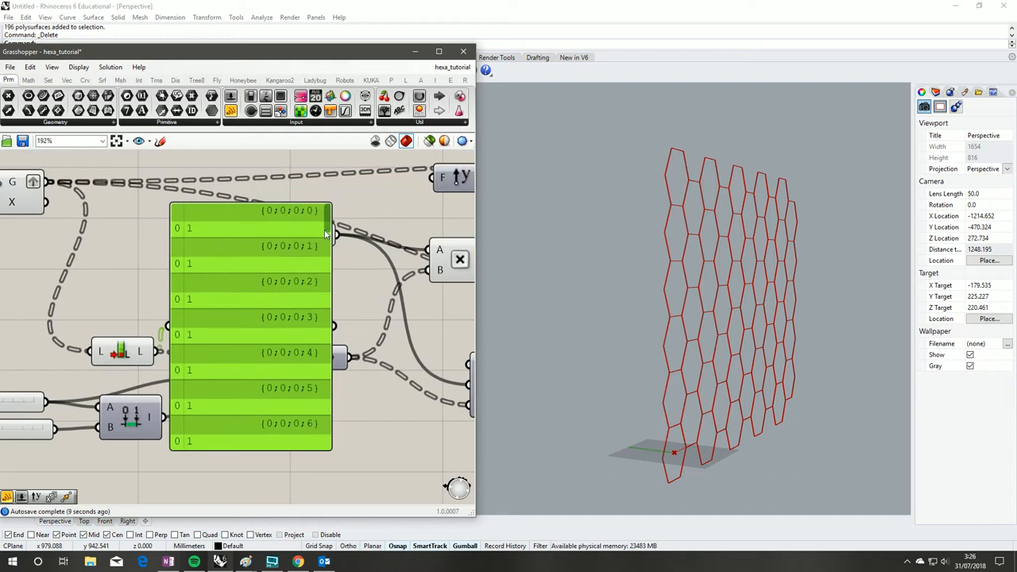
{"action": "scroll", "scroll_direction": "down", "scroll_amount": 3}
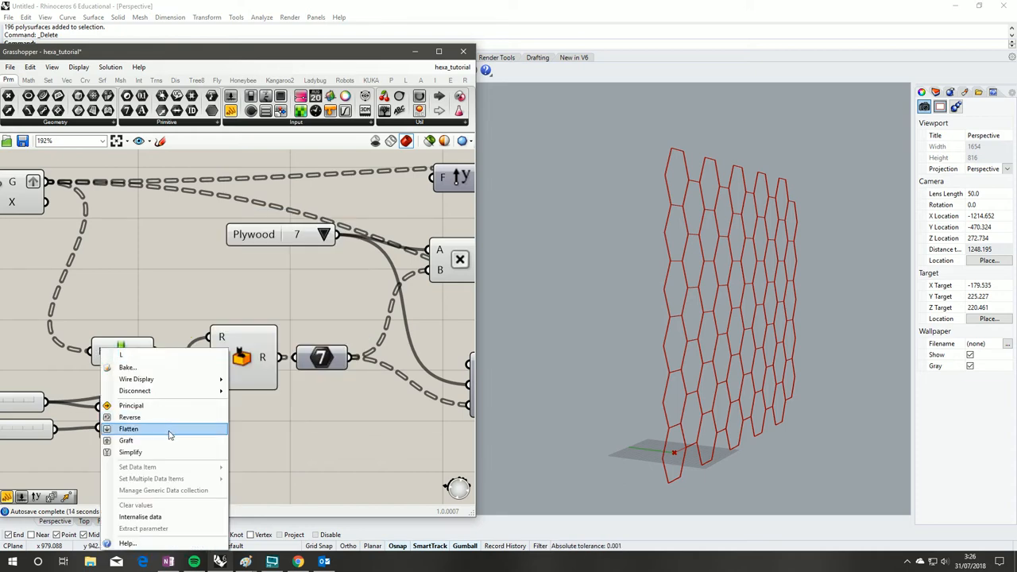
{"action": "left_click", "coordinate": [127, 429]}
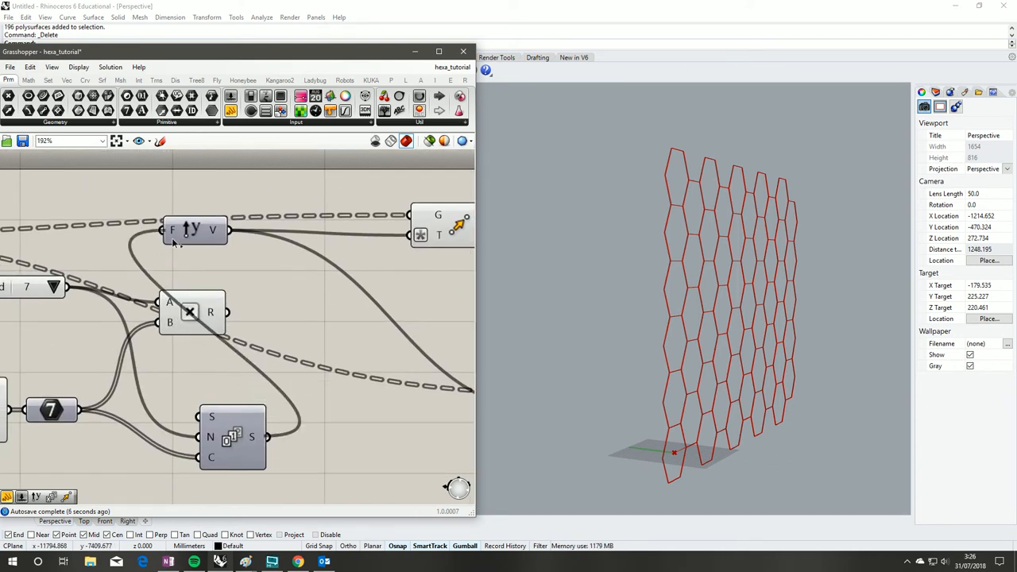
- Wire a vector into the Move component to stack spaced outline copies and orbit to check the layers
{"action": "left_click_drag", "start_coordinate": [194, 230], "coordinate": [337, 437]}
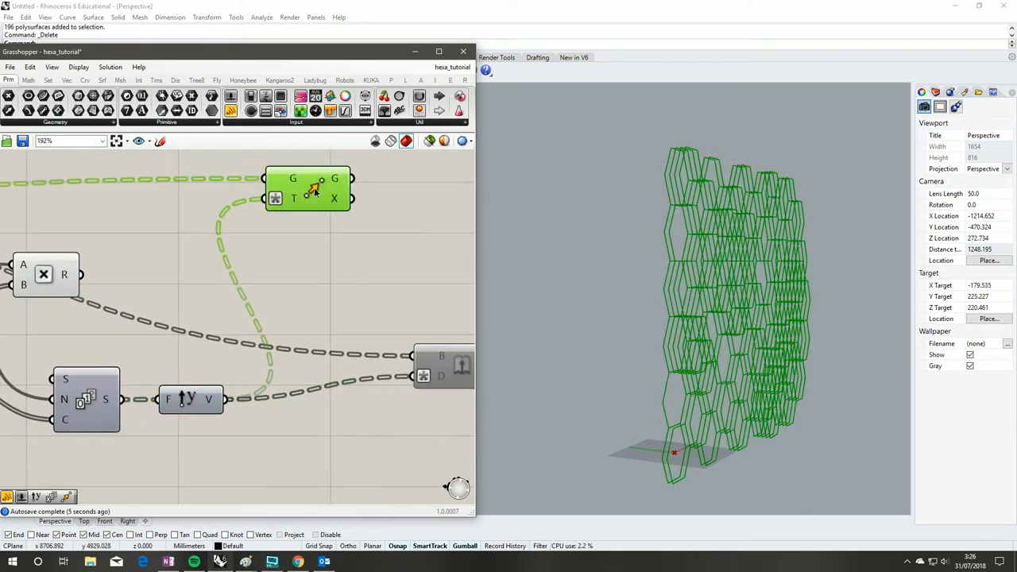
{"action": "left_click_drag", "start_coordinate": [308, 188], "coordinate": [318, 219]}
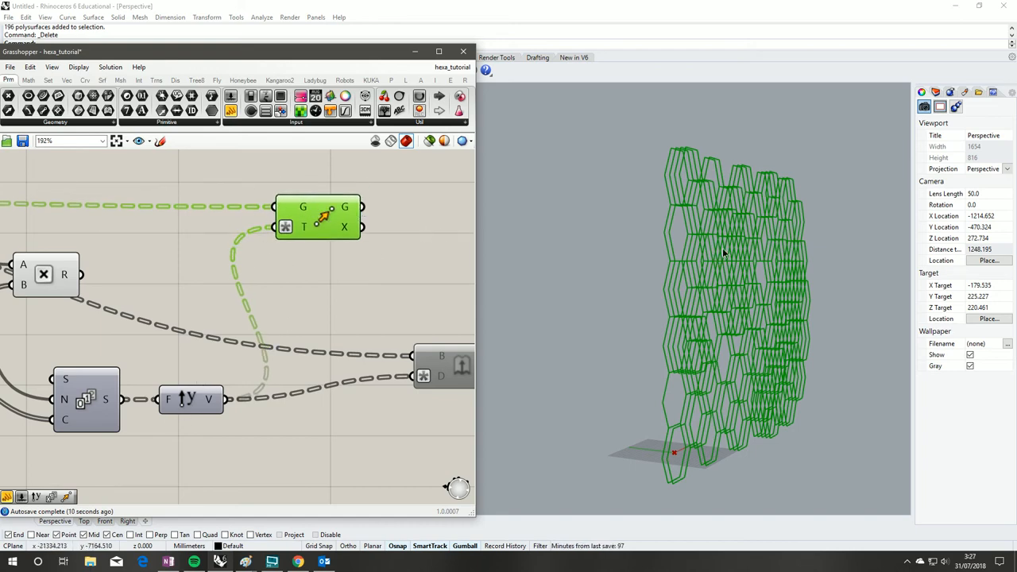
{"action": "left_click_drag", "start_coordinate": [723, 254], "coordinate": [556, 299]}
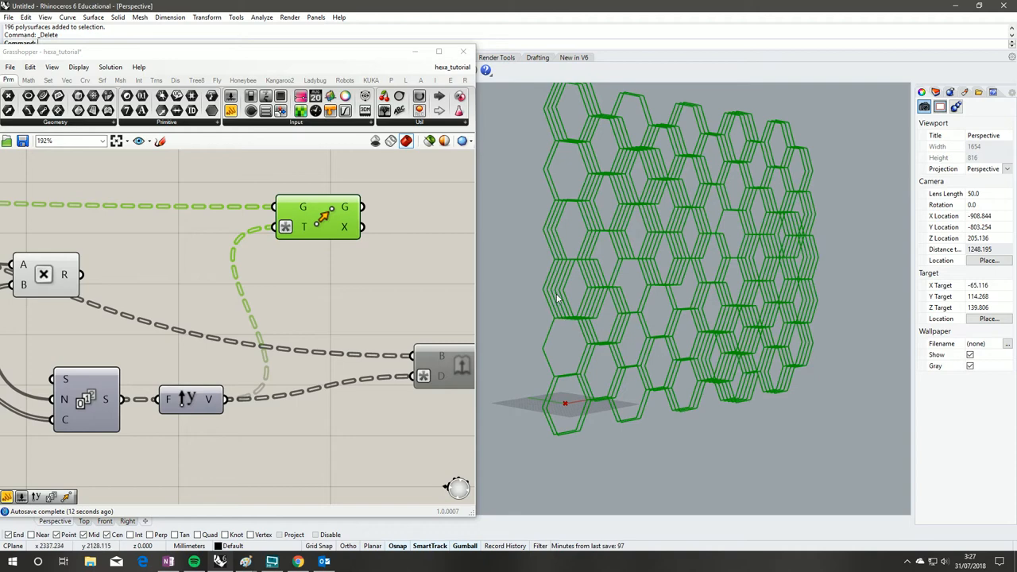
{"action": "mouse_move", "coordinate": [691, 352]}
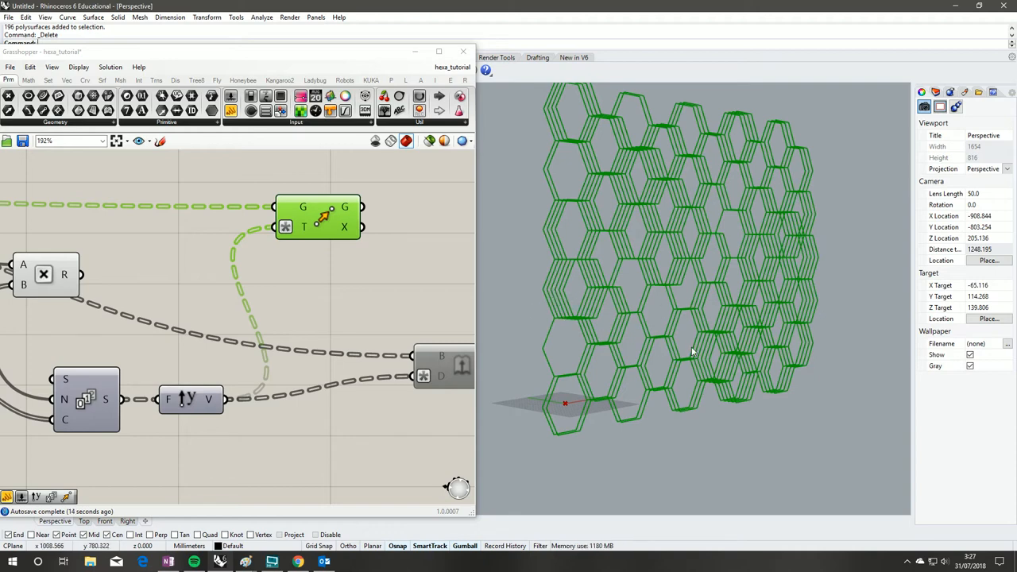
{"action": "mouse_move", "coordinate": [708, 297]}
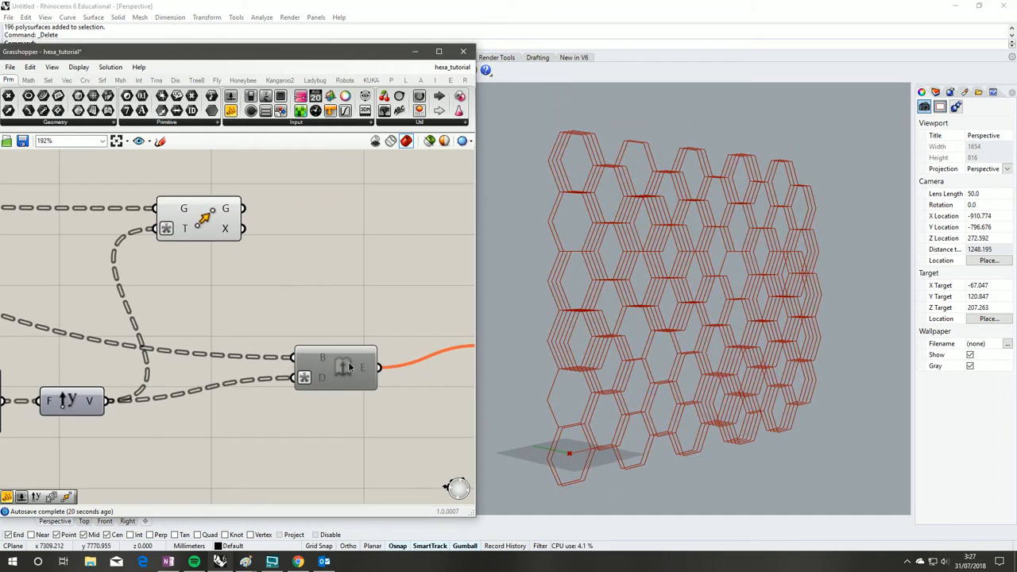
{"action": "left_click_drag", "start_coordinate": [334, 366], "coordinate": [385, 257]}
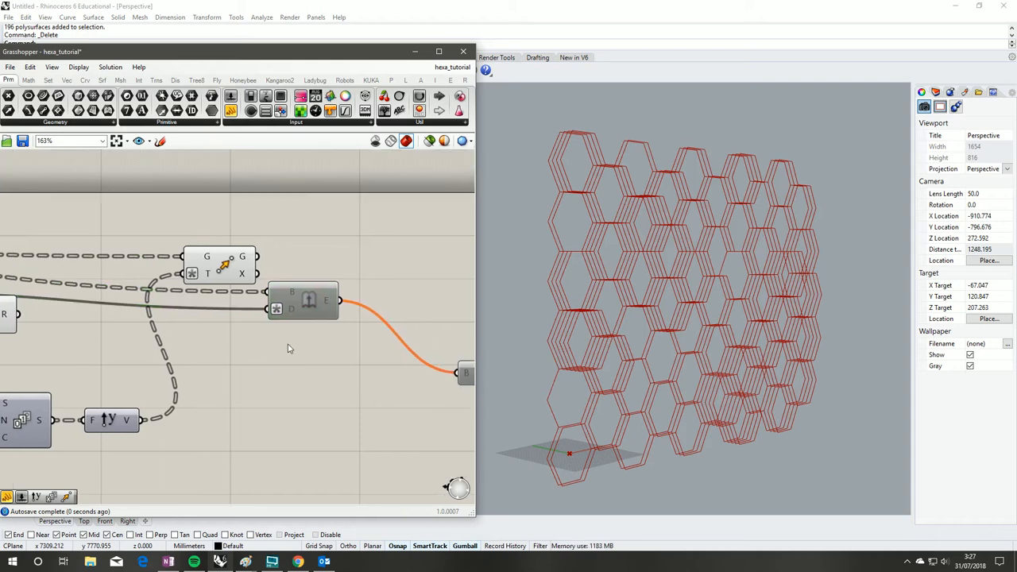
{"action": "left_click", "coordinate": [308, 301]}
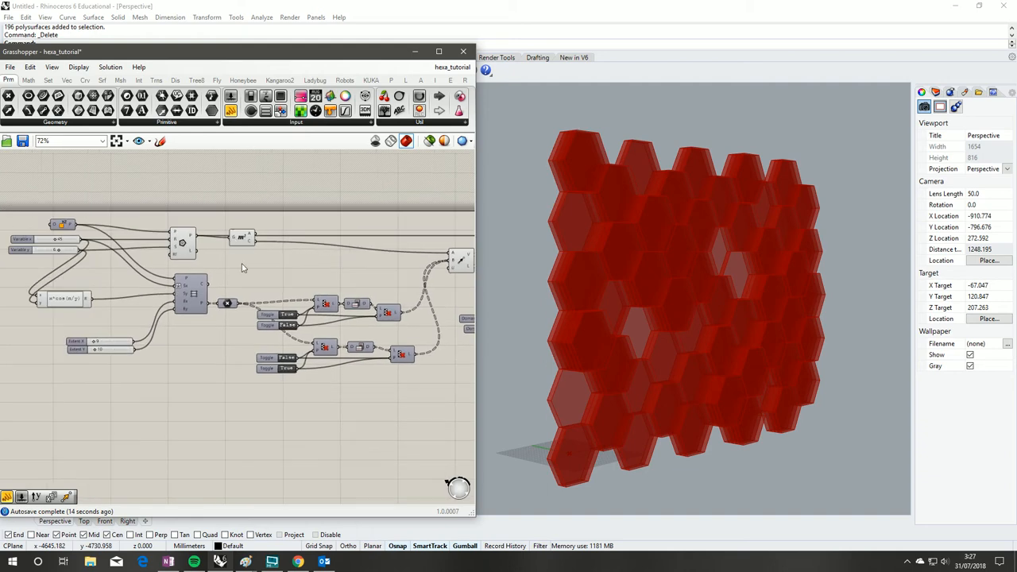
- Add a Multiplication fed by the panel Area and a List Length counting the panels
{"action": "left_click", "coordinate": [239, 241]}
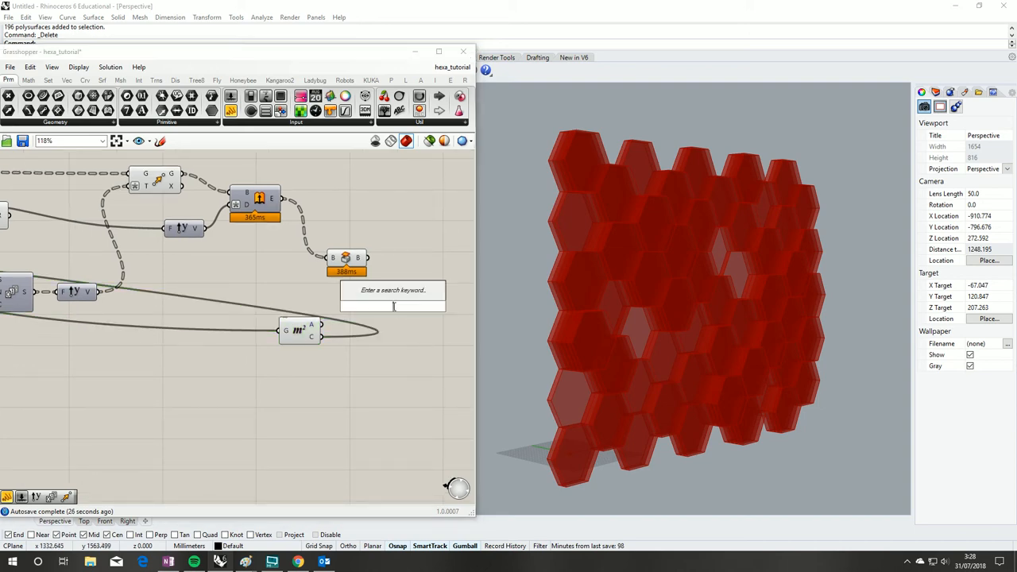
{"action": "type", "text": "m"}
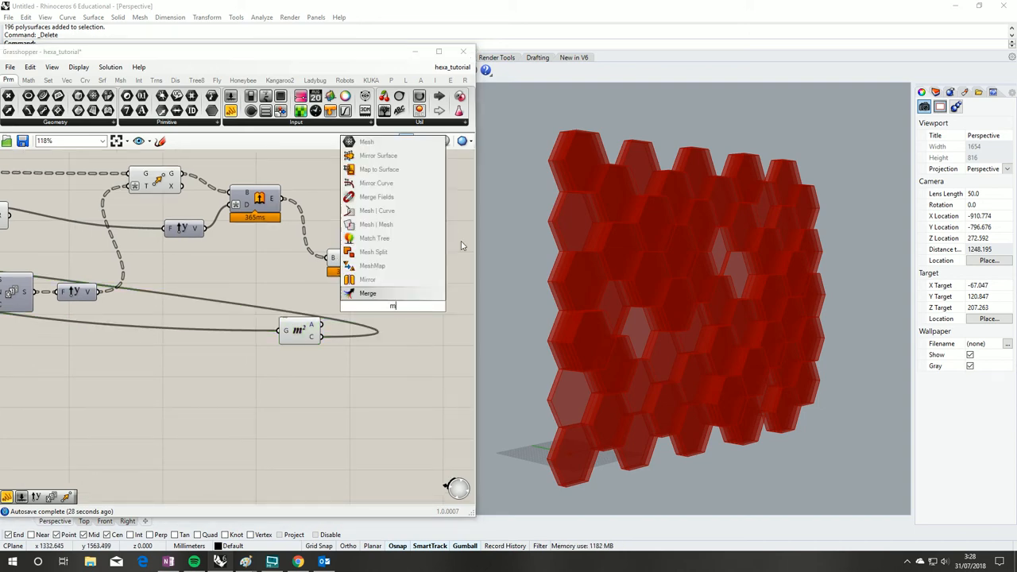
{"action": "type", "text": "ult"}
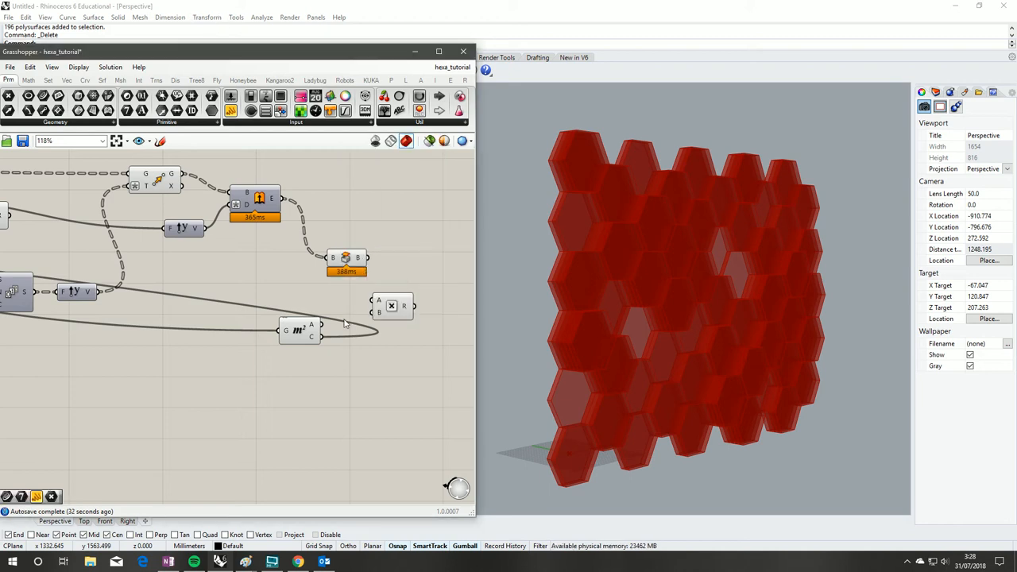
{"action": "left_click_drag", "start_coordinate": [391, 305], "coordinate": [449, 299]}
{"action": "type", "text": "list"}
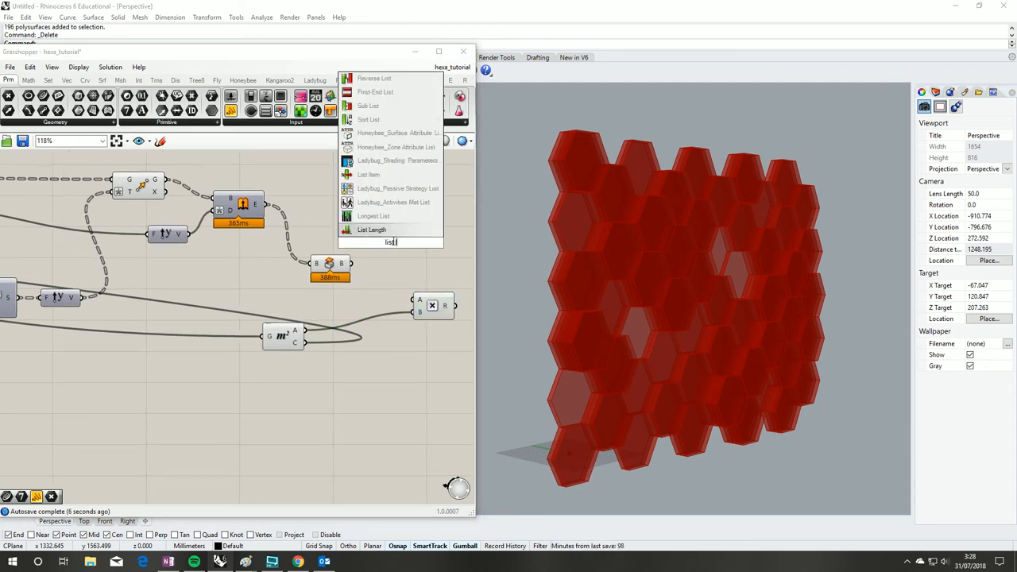
{"action": "left_click", "coordinate": [372, 229]}
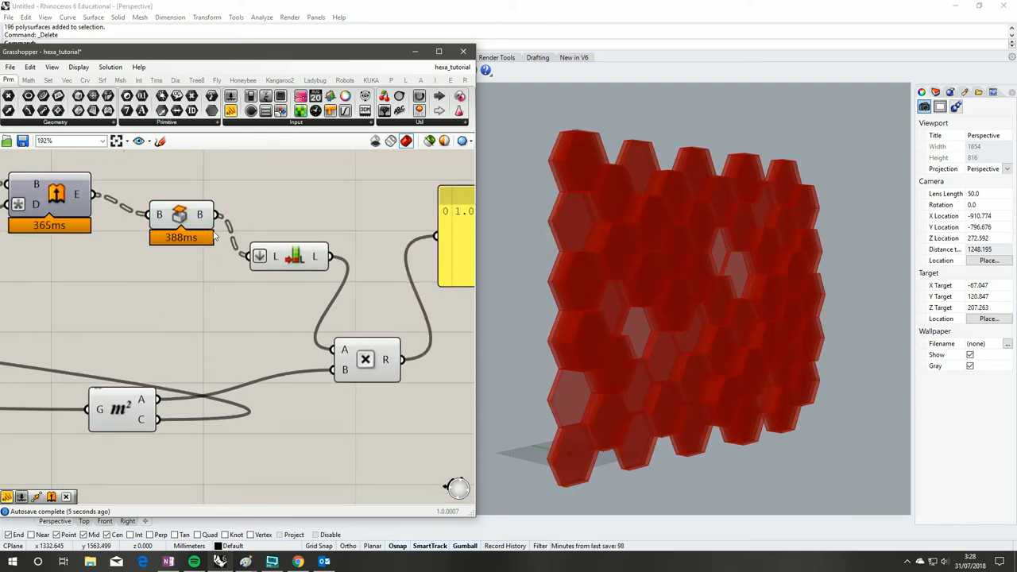
{"action": "mouse_move", "coordinate": [214, 216]}
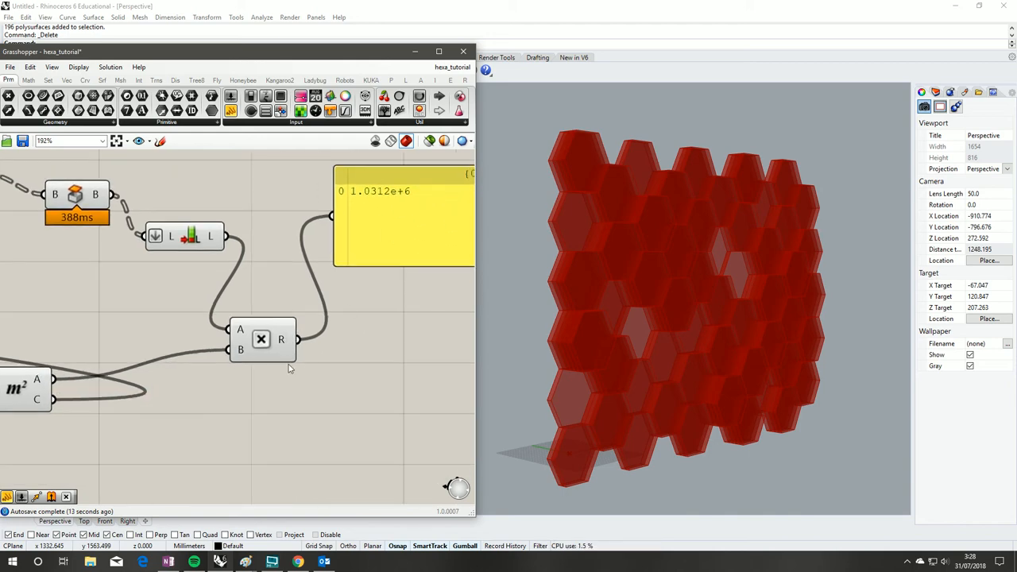
- Add the expression x/1000 to the area input so the total reads about 1031.18
{"action": "left_click_drag", "start_coordinate": [261, 340], "coordinate": [258, 305]}
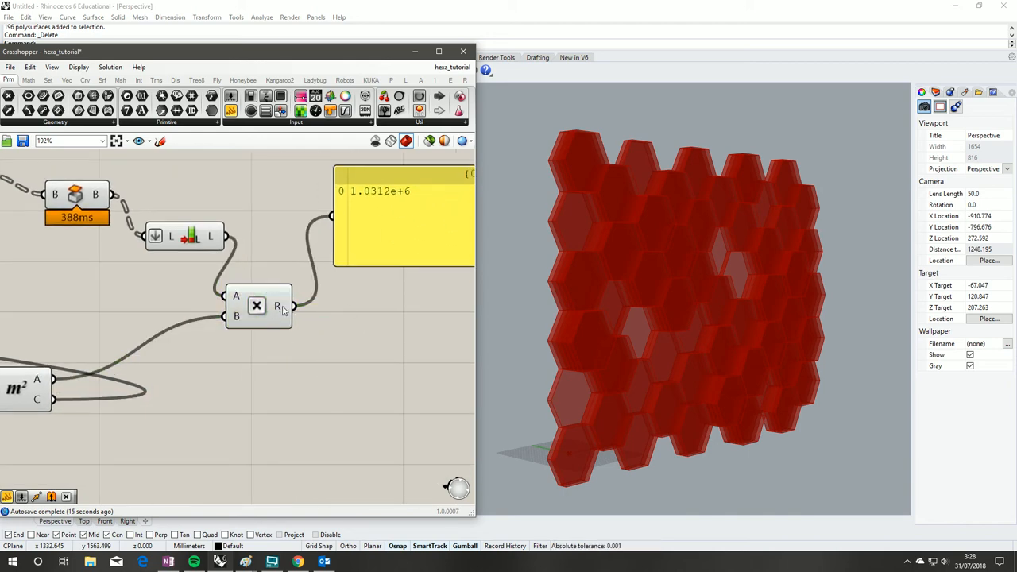
{"action": "right_click", "coordinate": [257, 305]}
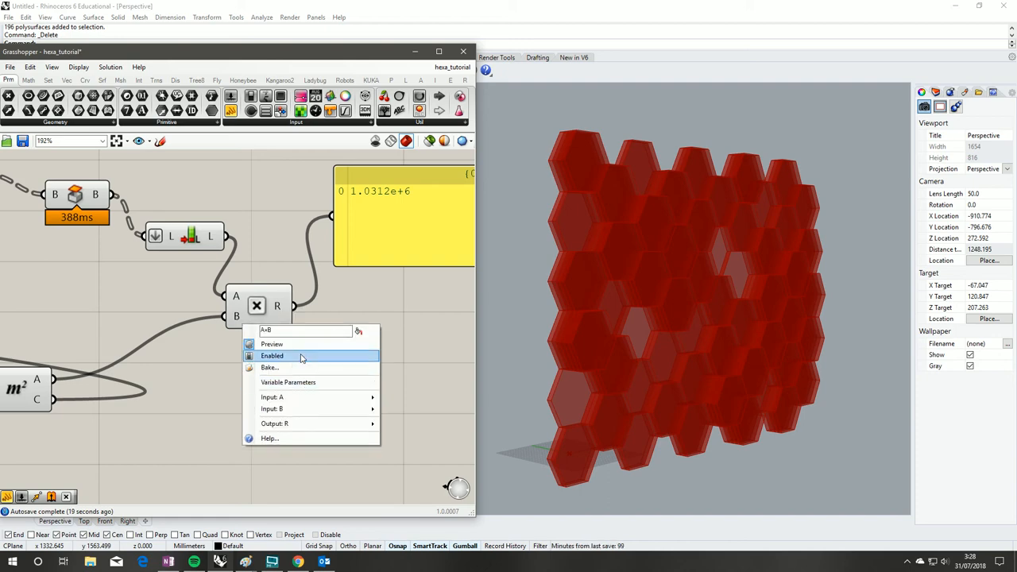
{"action": "mouse_move", "coordinate": [314, 389]}
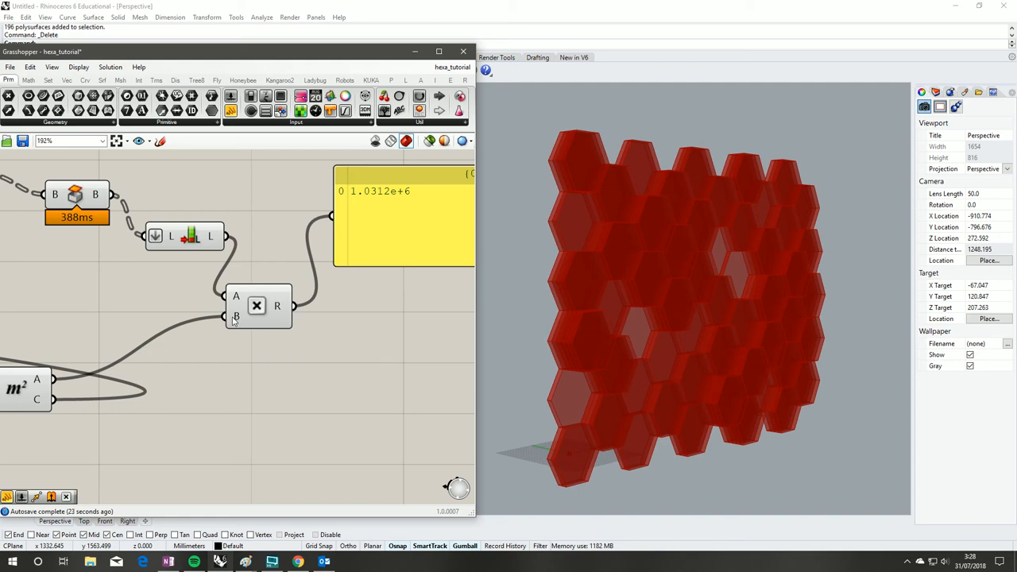
{"action": "right_click", "coordinate": [235, 317]}
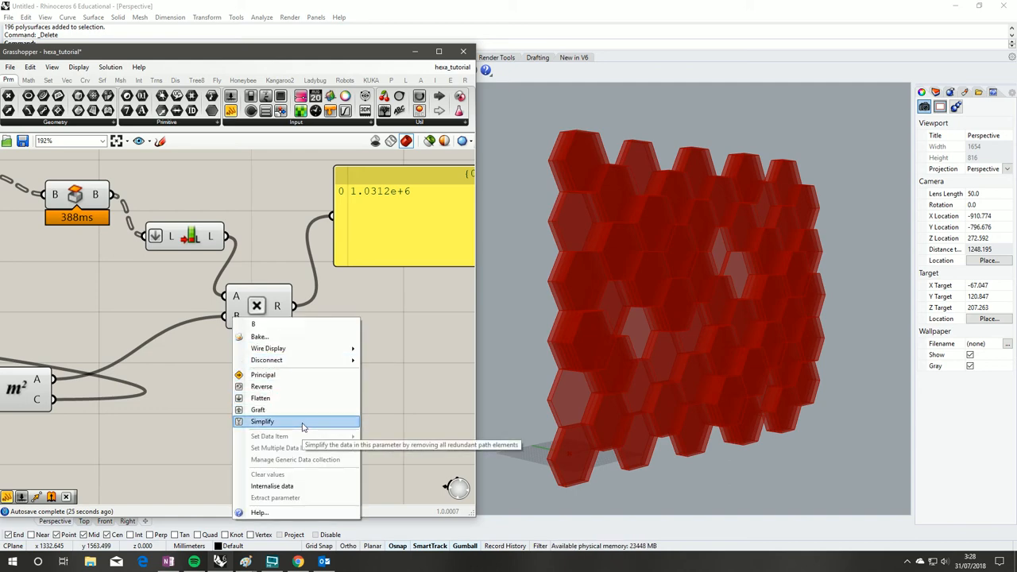
{"action": "mouse_move", "coordinate": [283, 373]}
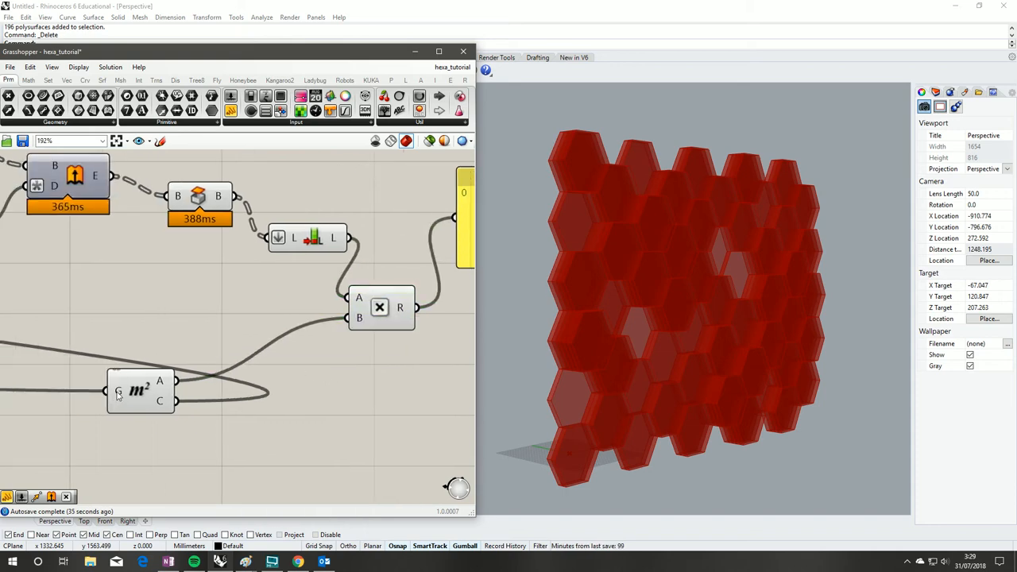
{"action": "right_click", "coordinate": [162, 389]}
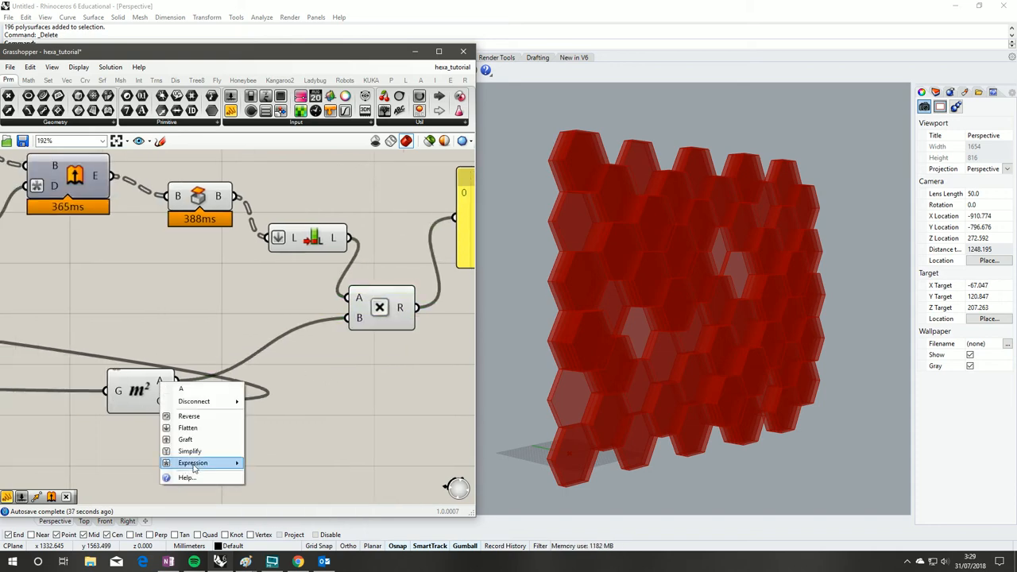
{"action": "left_click", "coordinate": [194, 462]}
{"action": "type", "text": "x/1000"}
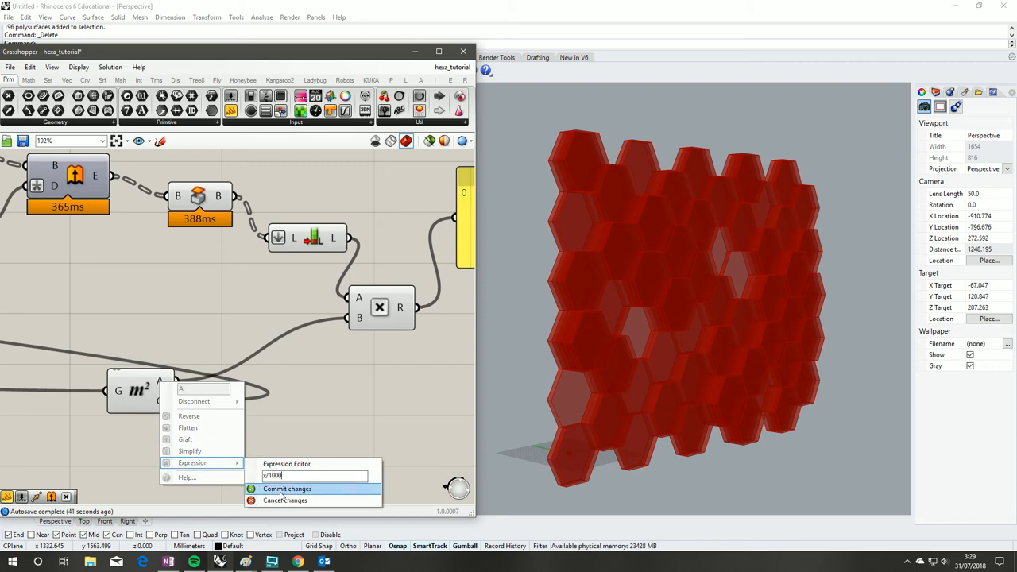
{"action": "left_click", "coordinate": [286, 489]}
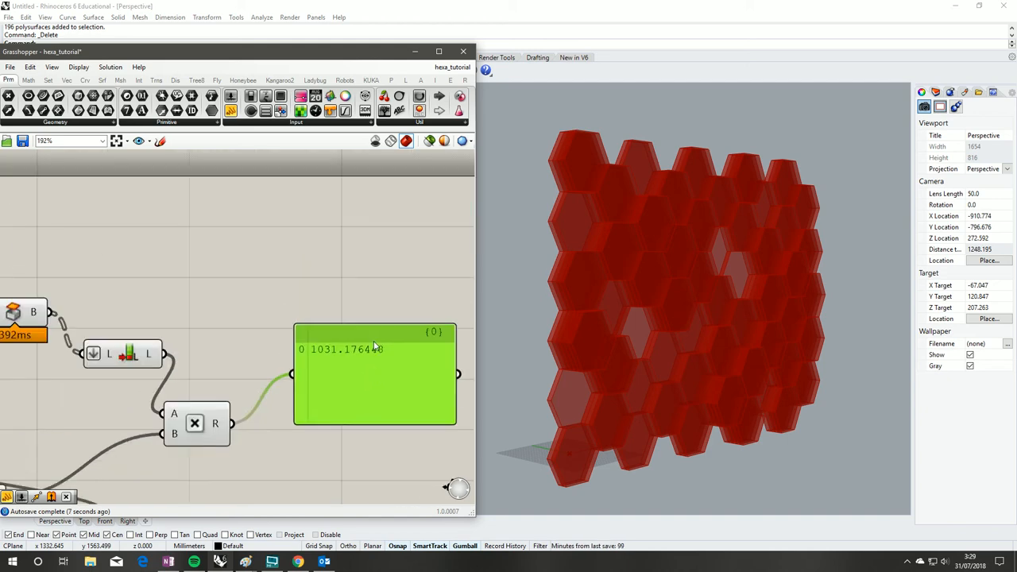
{"action": "scroll", "scroll_direction": "down", "scroll_amount": 3}
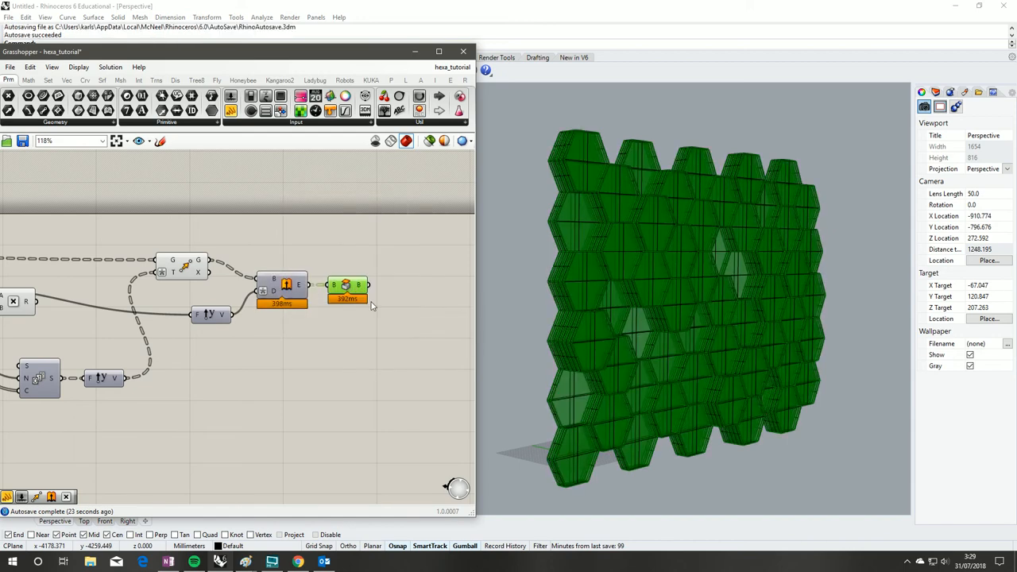
- Show the hexagon wall in Rendered display and orbit around it
{"action": "left_click", "coordinate": [374, 140]}
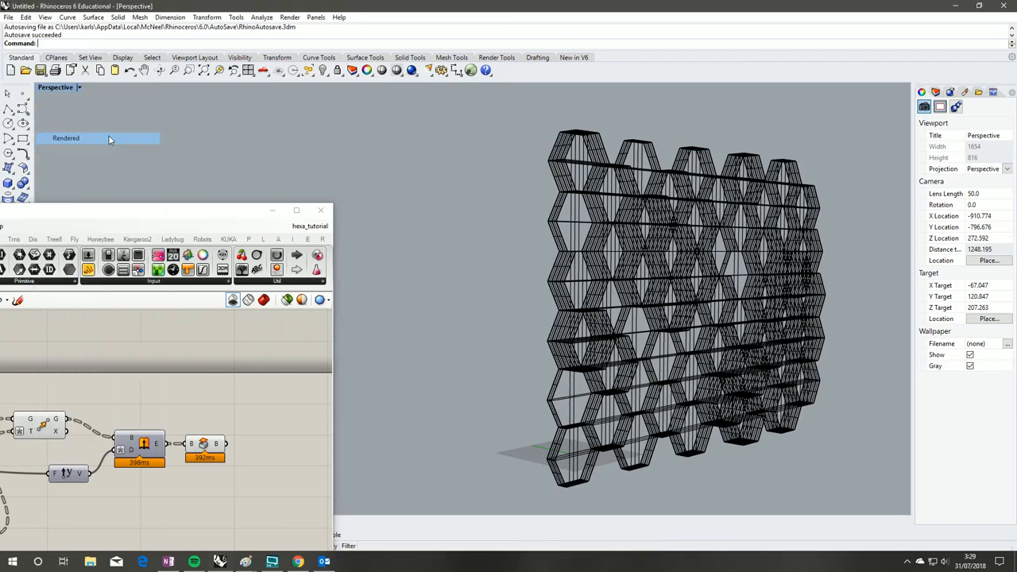
{"action": "left_click", "coordinate": [67, 136]}
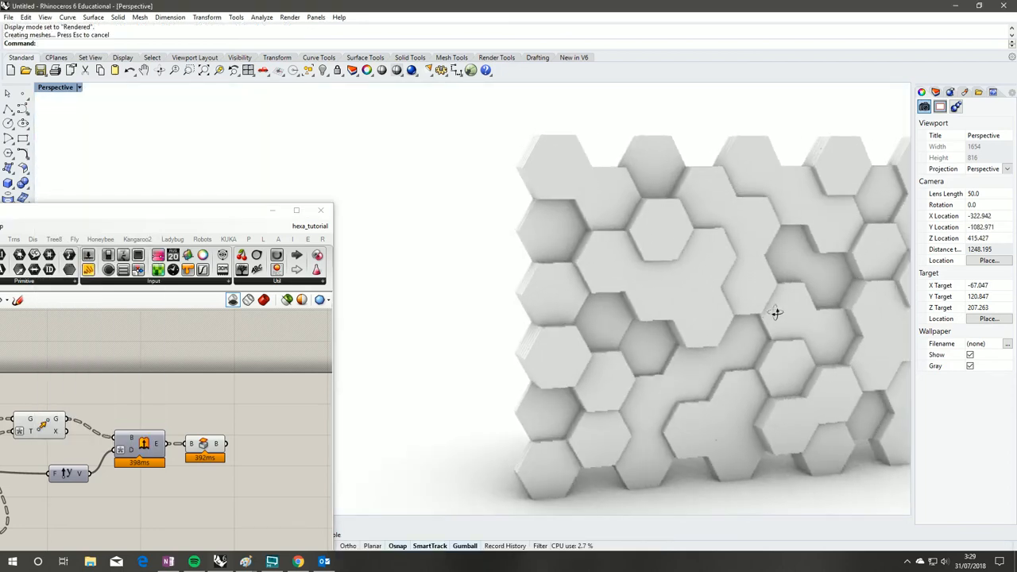
{"action": "left_click_drag", "start_coordinate": [775, 311], "coordinate": [543, 307]}
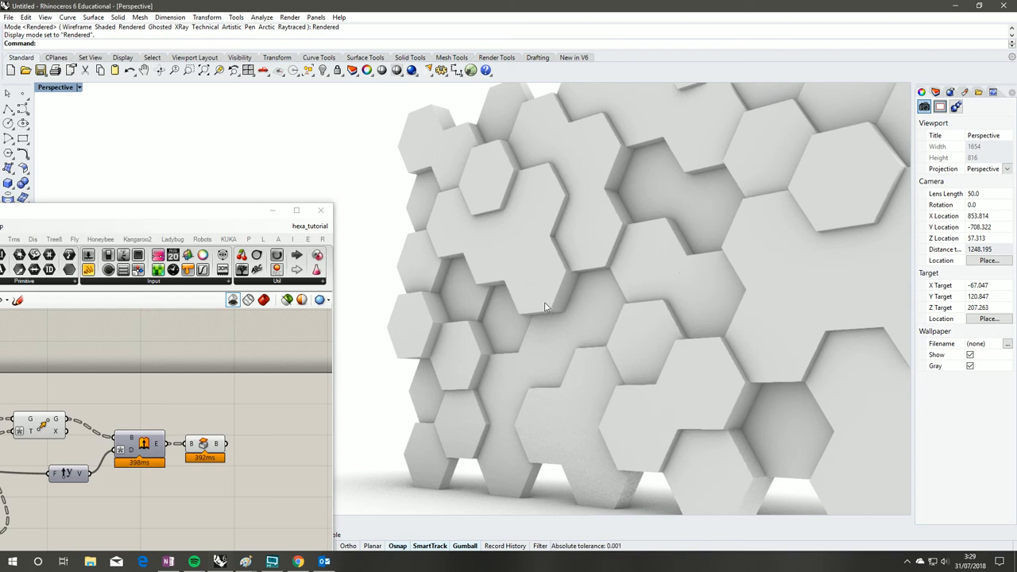
{"action": "left_click_drag", "start_coordinate": [544, 306], "coordinate": [674, 300]}
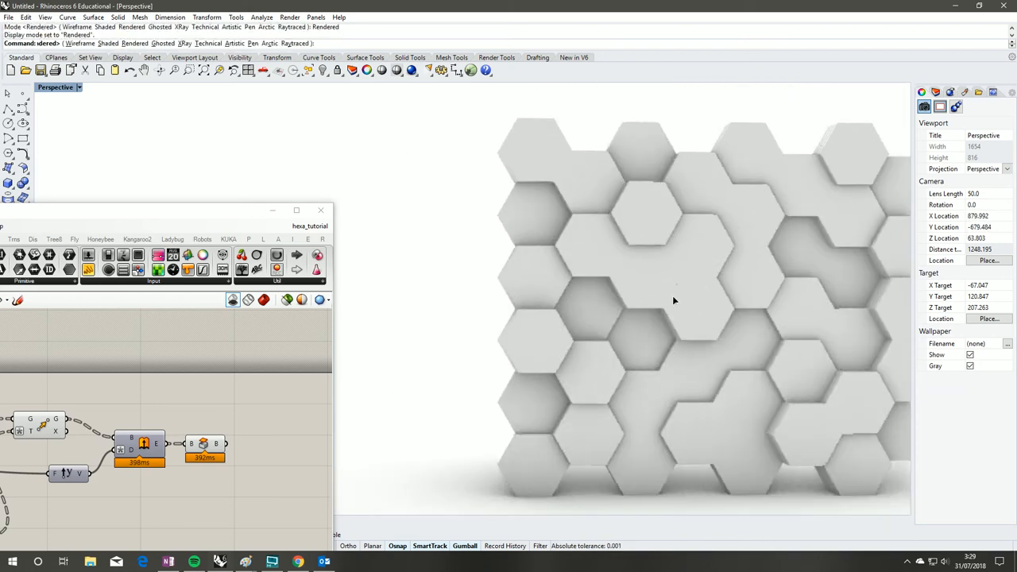
{"action": "left_click_drag", "start_coordinate": [674, 300], "coordinate": [693, 276]}
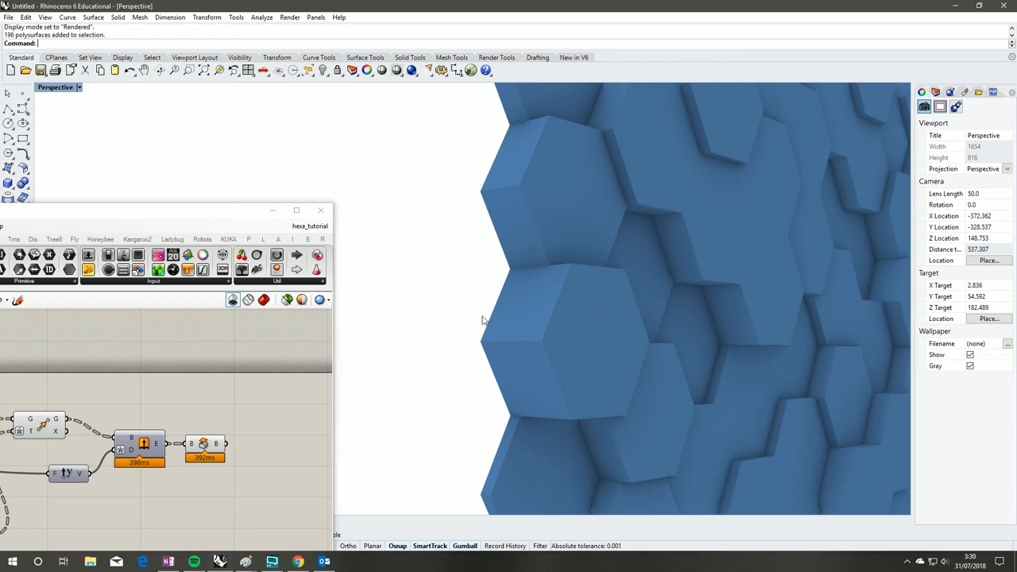
{"action": "mouse_move", "coordinate": [549, 352]}
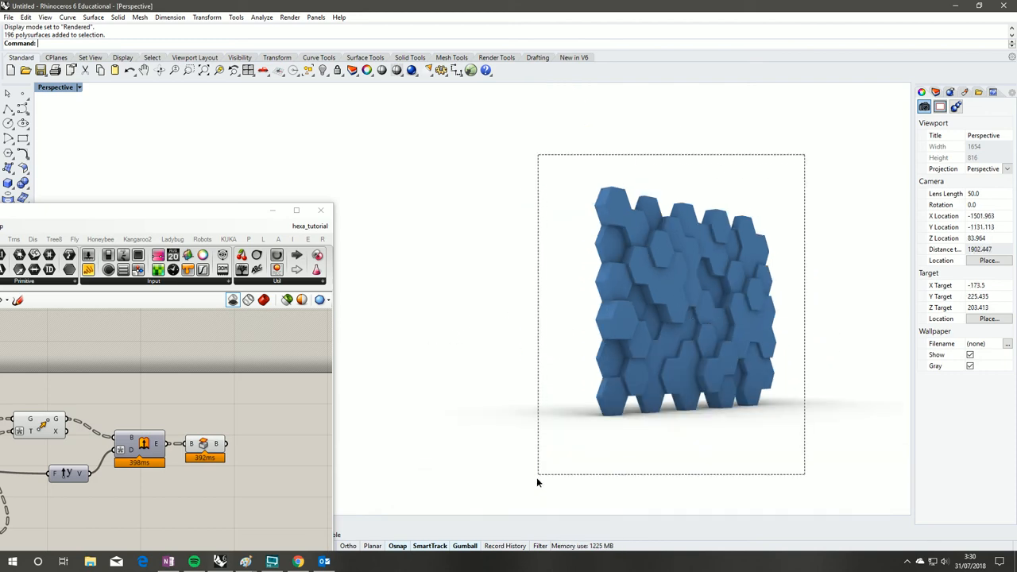
- Return the Perspective viewport to Wireframe display
{"action": "left_click", "coordinate": [80, 88]}
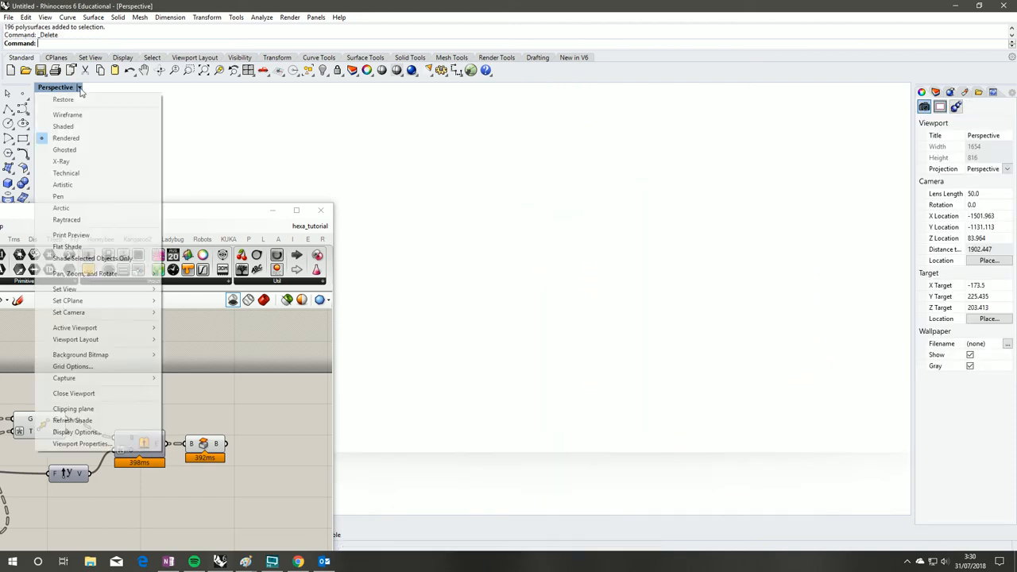
{"action": "left_click", "coordinate": [67, 114]}
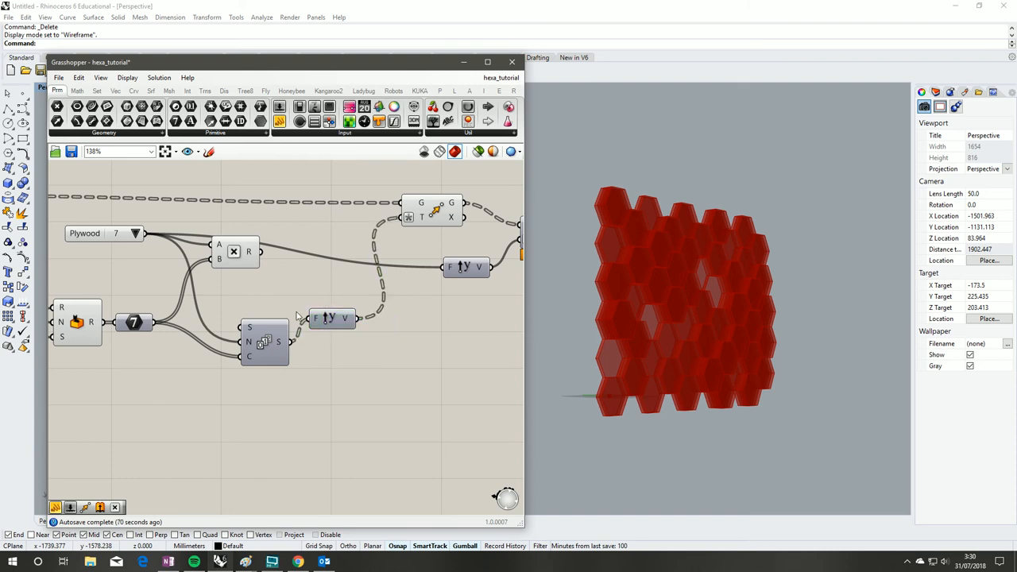
{"action": "mouse_move", "coordinate": [124, 239]}
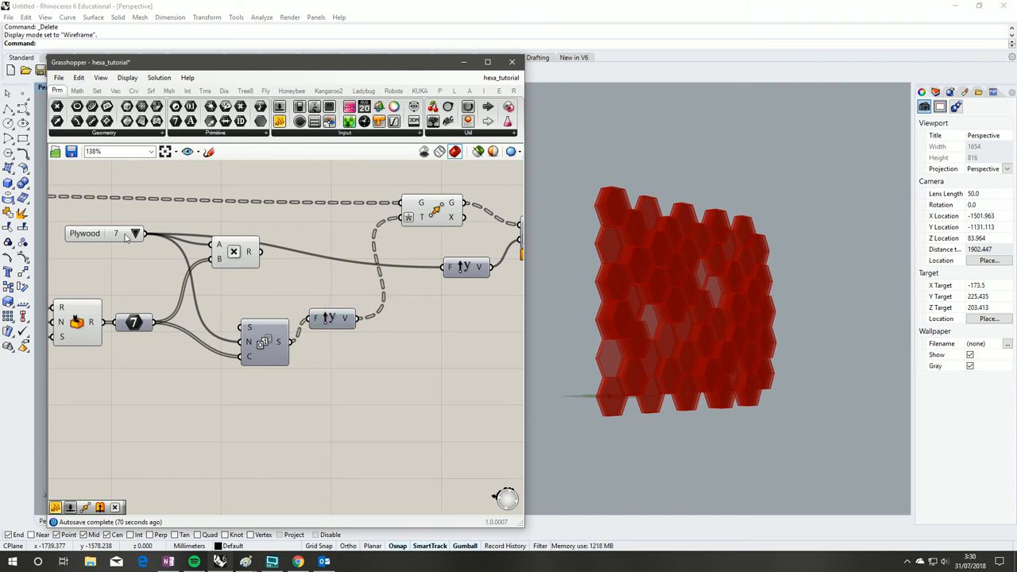
- Simplify the surface input and bake the panel layers with default attributes
{"action": "right_click", "coordinate": [263, 340]}
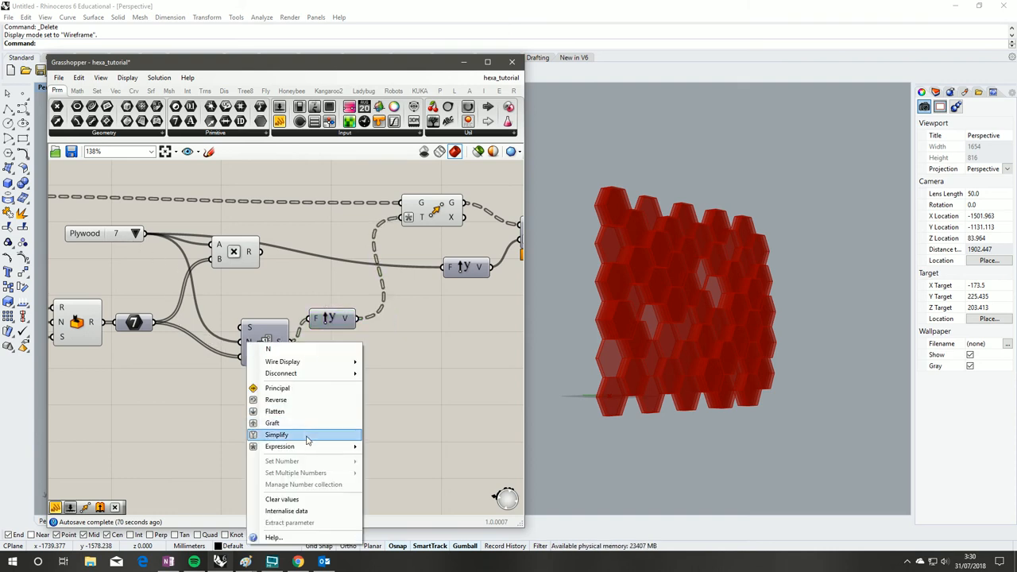
{"action": "mouse_move", "coordinate": [279, 445]}
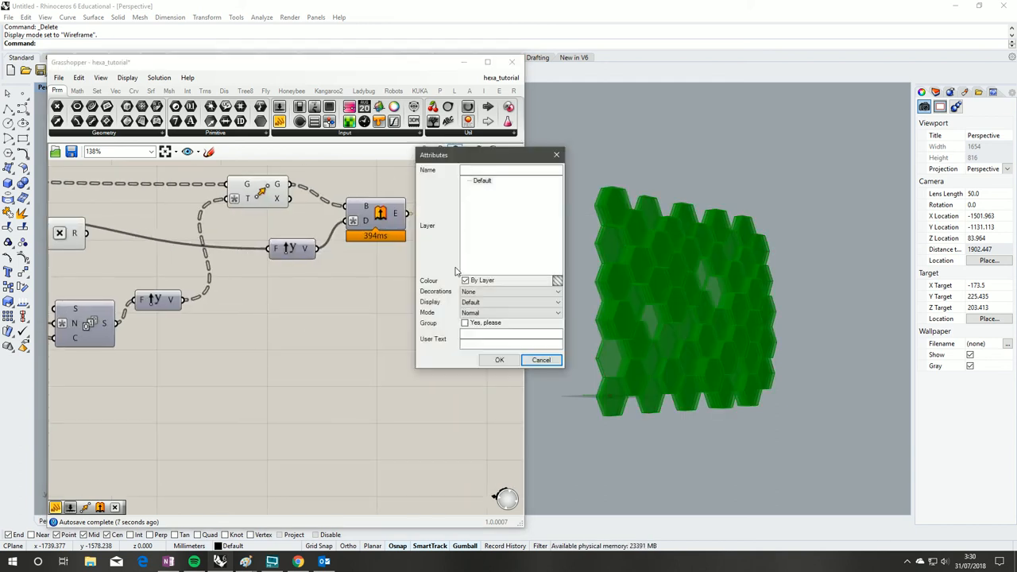
{"action": "left_click", "coordinate": [498, 359]}
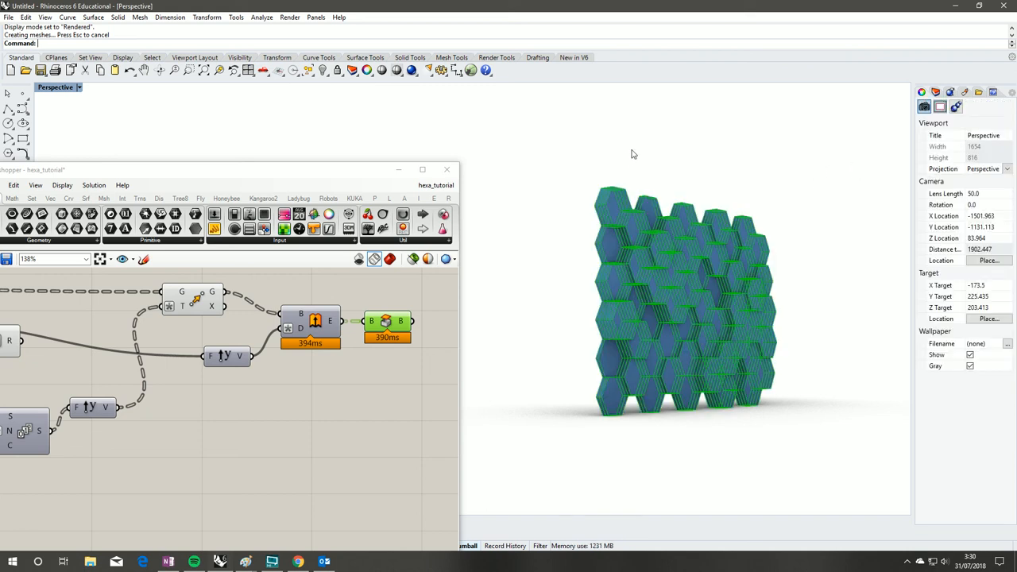
- Select the baked wall polysurface to assign it a blue Plaster material
{"action": "left_click", "coordinate": [359, 259]}
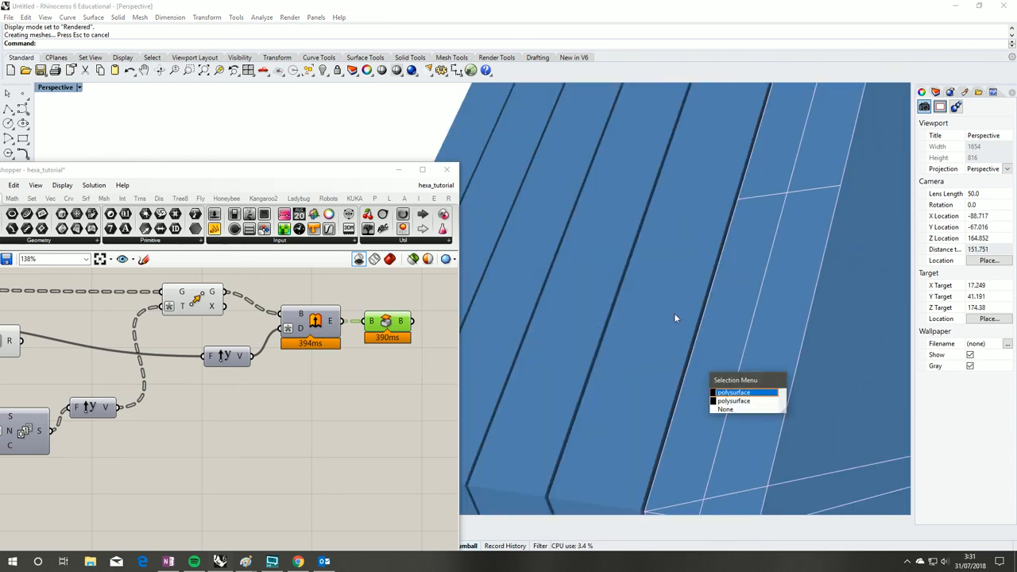
{"action": "left_click", "coordinate": [732, 393]}
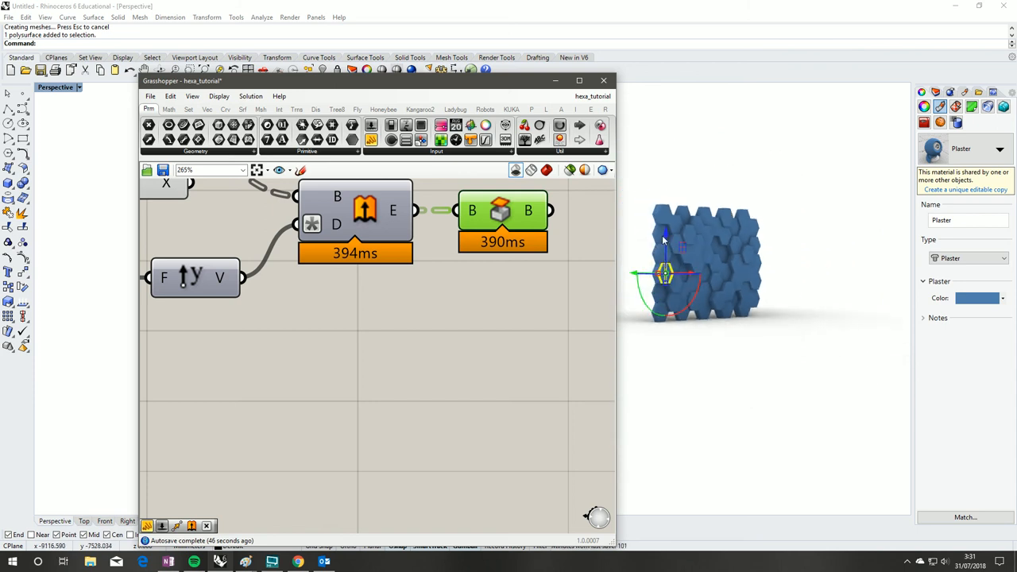
{"action": "mouse_move", "coordinate": [671, 188]}
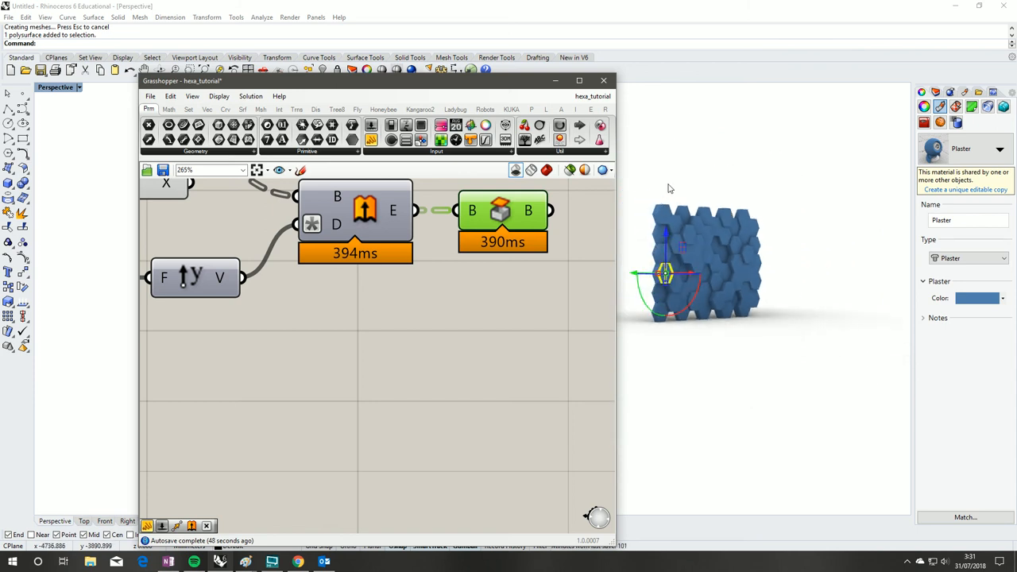
{"action": "mouse_move", "coordinate": [689, 185]}
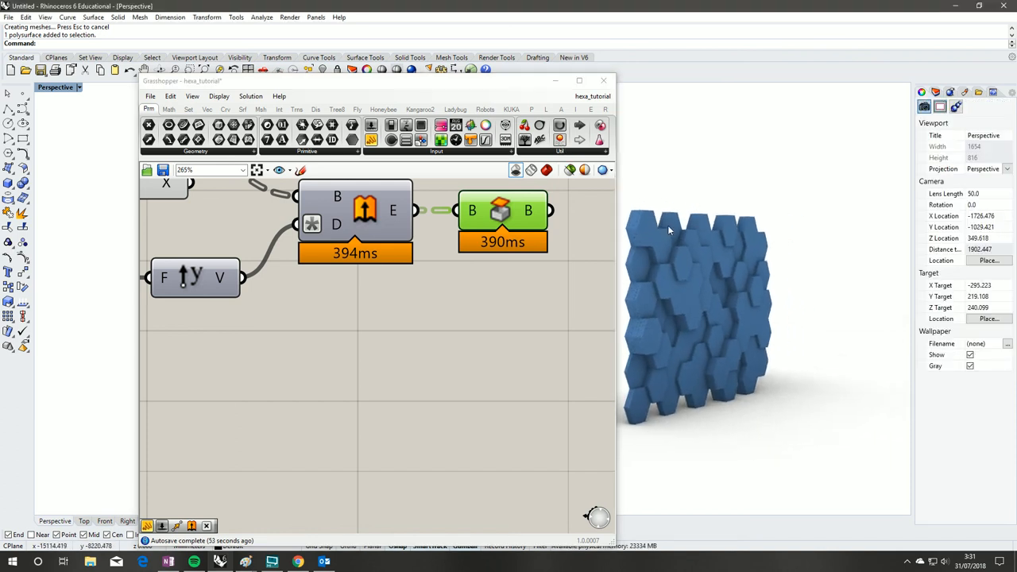
{"action": "mouse_move", "coordinate": [595, 386]}
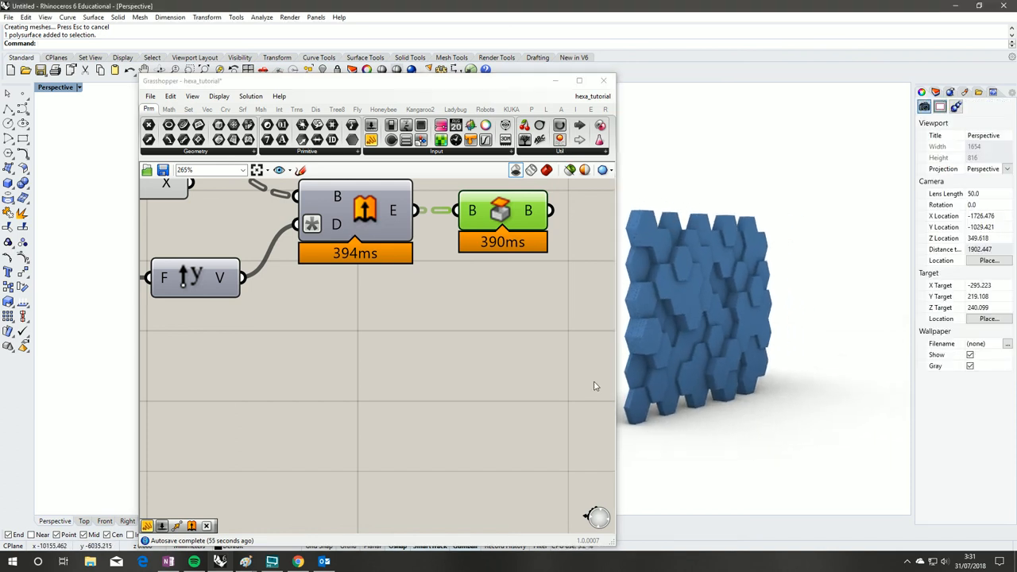